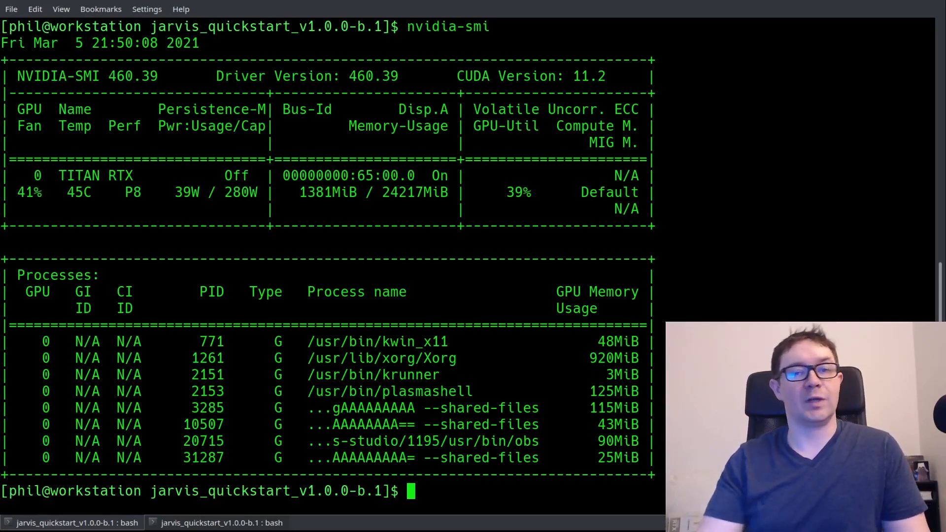
List the quickstart folder and start the Jarvis server with jarvis_start.sh until it reports ready.
{"action": "type", "text": "ls"}
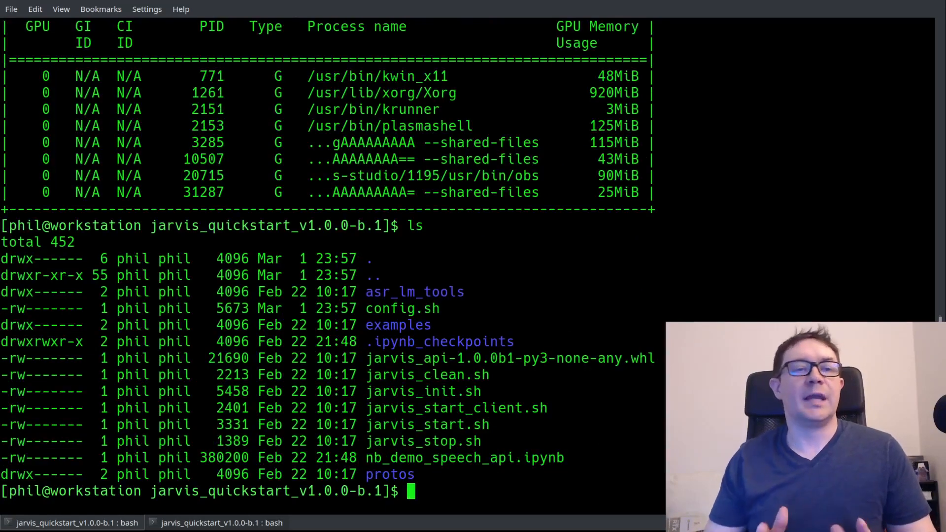
{"action": "type", "text": "sudo"}
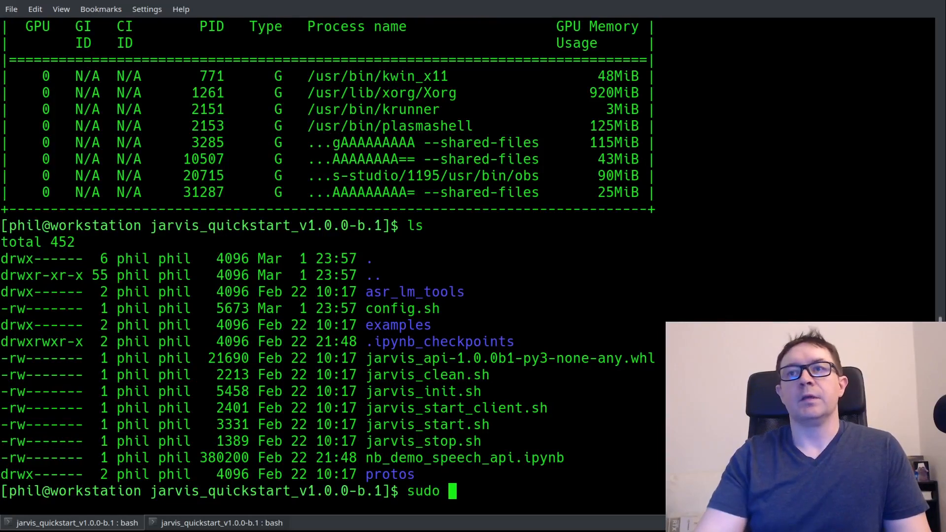
{"action": "type", "text": "jarvis_"}
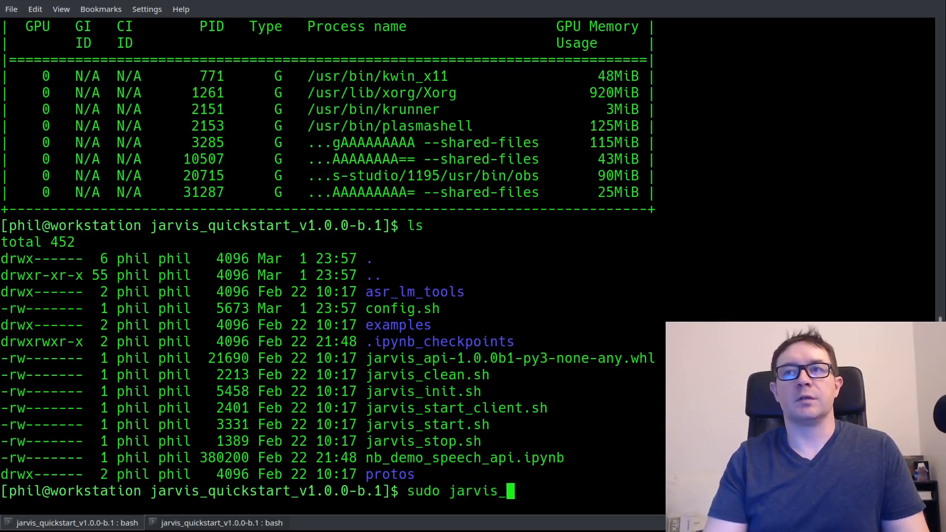
{"action": "type", "text": "start.sh"}
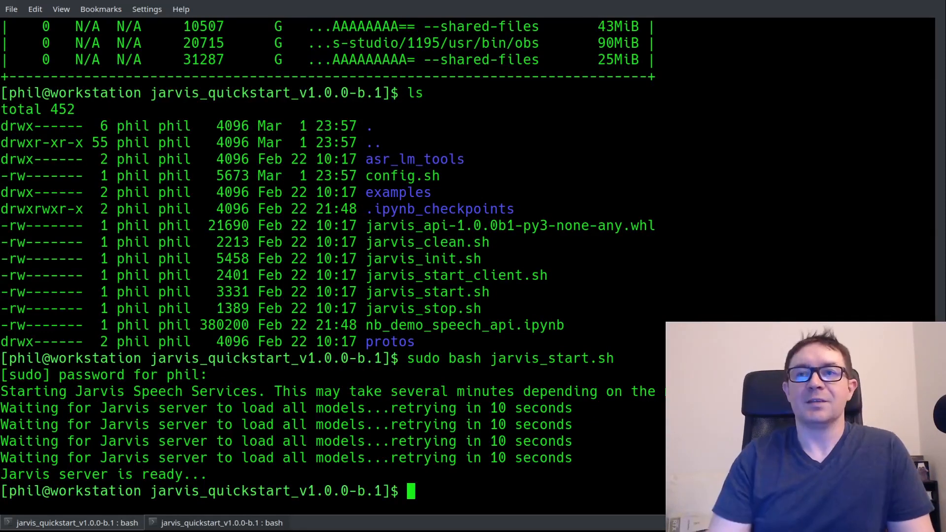
Check GPU memory with nvidia-smi (tritonserver about 14016MiB), then clear the terminal.
{"action": "left_click", "coordinate": [72, 523]}
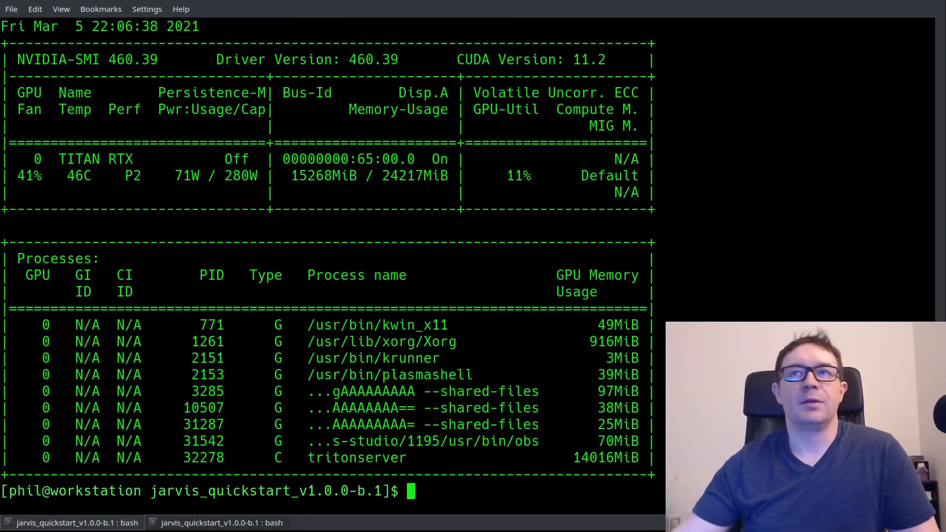
{"action": "double_click", "coordinate": [323, 175]}
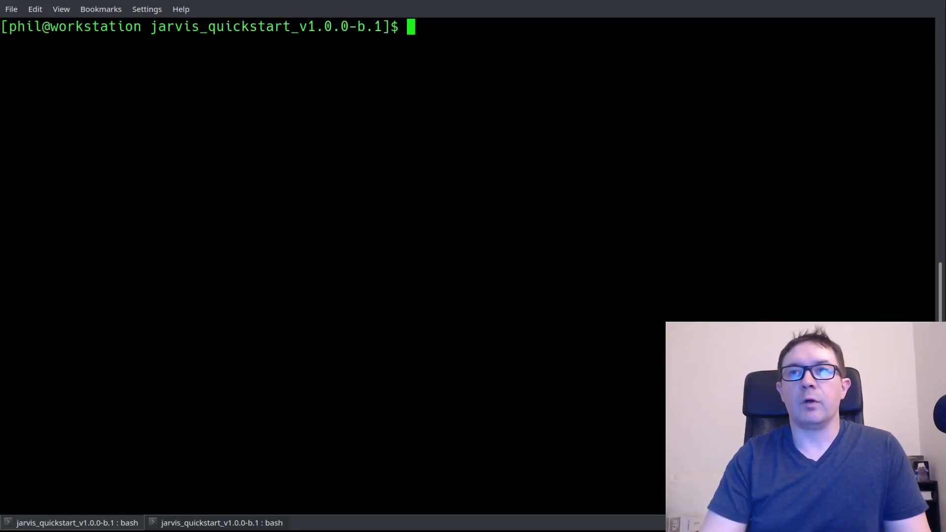
Start the Jarvis client container with sudo bash jarvis_start_client.sh.
{"action": "type", "text": "ls"}
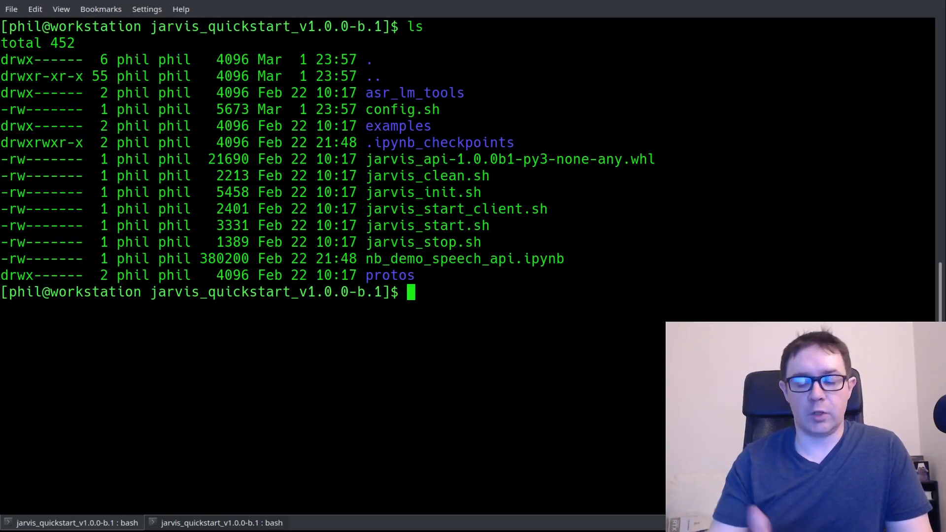
{"action": "type", "text": "sudo"}
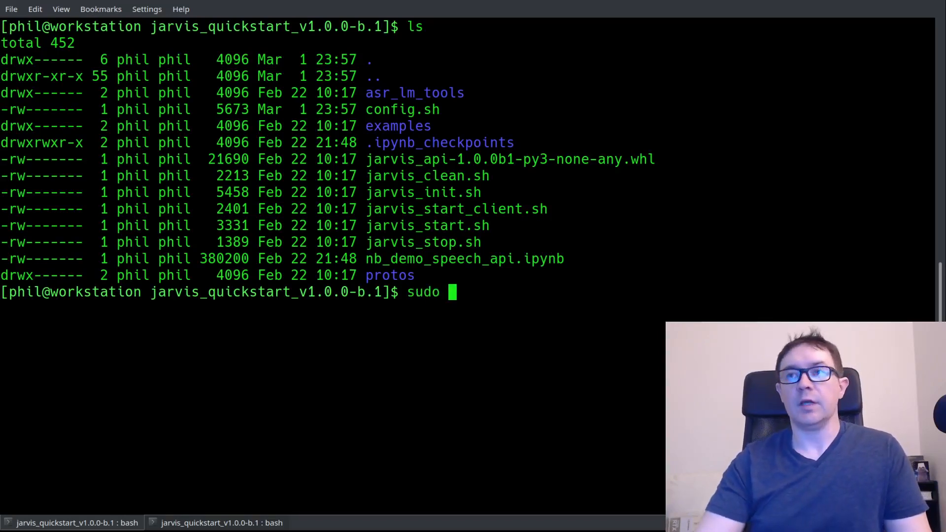
{"action": "type", "text": "bash jarvis_"}
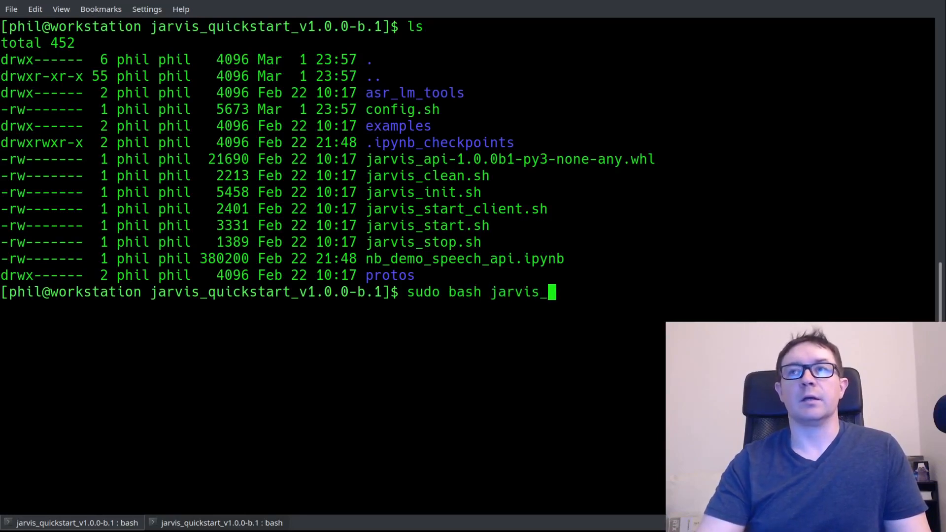
{"action": "type", "text": "start_client.sh"}
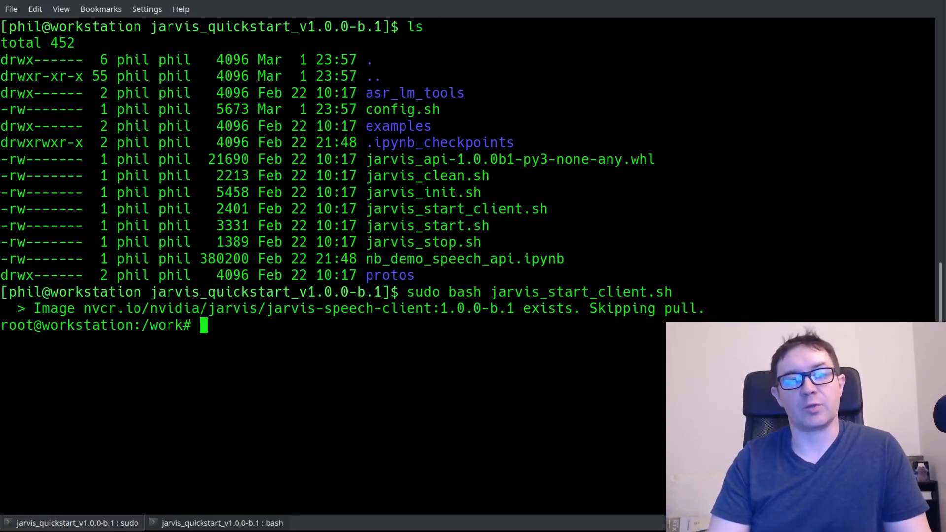
Enter the notebooks folder and launch jupyter notebook --ip=0.0.0.0 --allow-root.
{"action": "type", "text": "ls"}
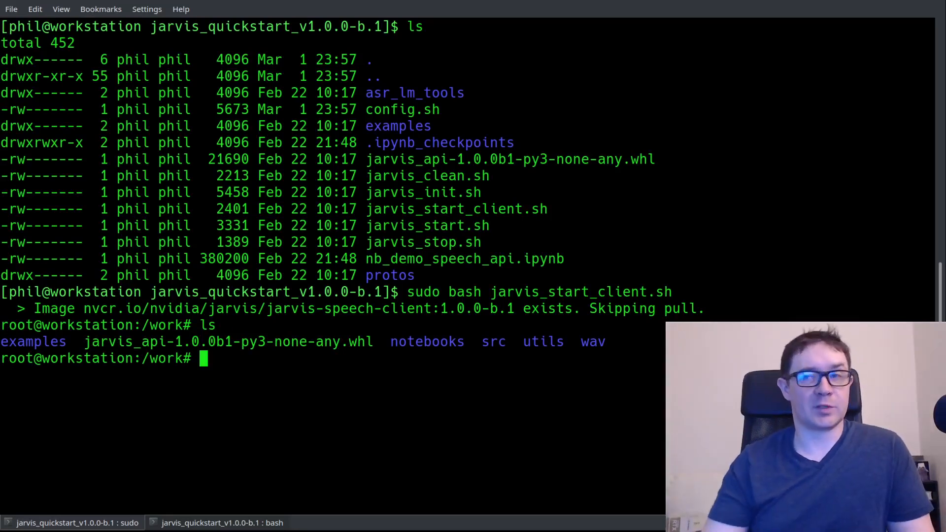
{"action": "type", "text": "cd notebooks"}
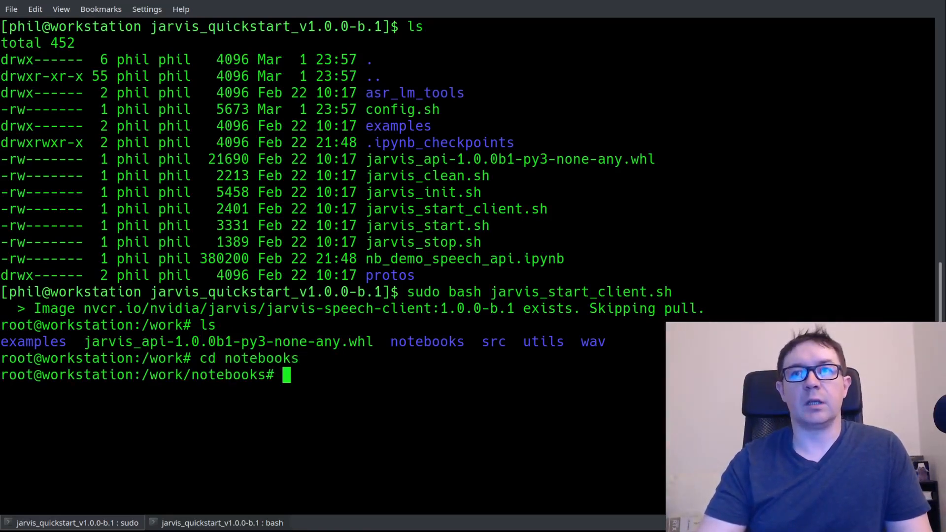
{"action": "type", "text": "ls"}
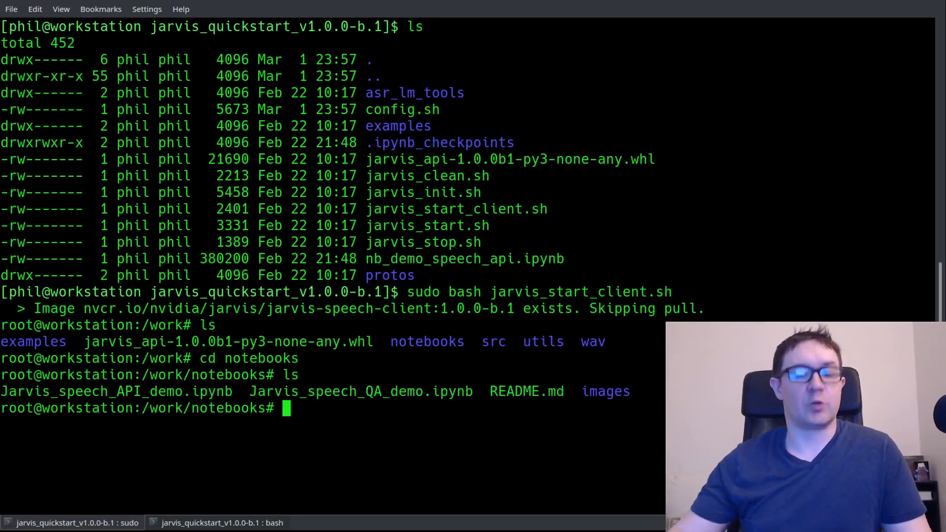
{"action": "type", "text": "jupyter"}
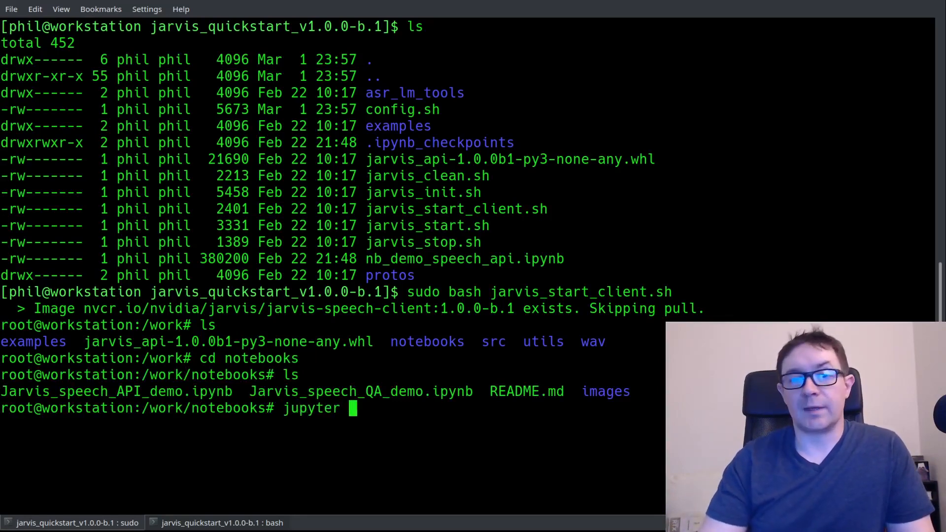
{"action": "type", "text": "notebook"}
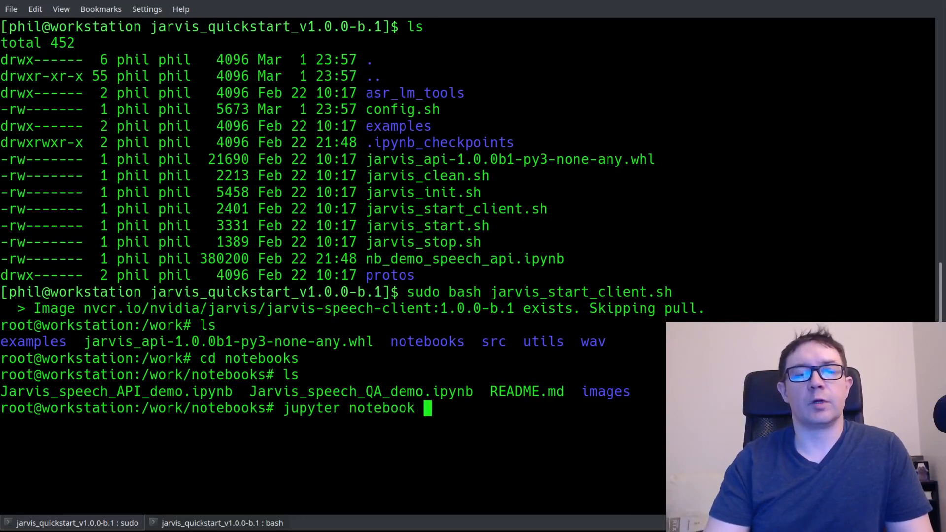
{"action": "type", "text": "--"}
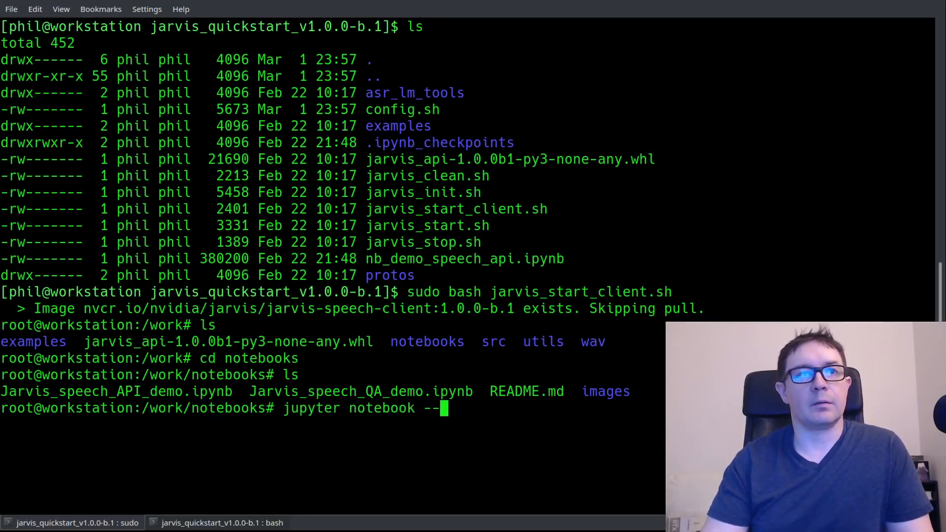
{"action": "type", "text": "ip=0.0"}
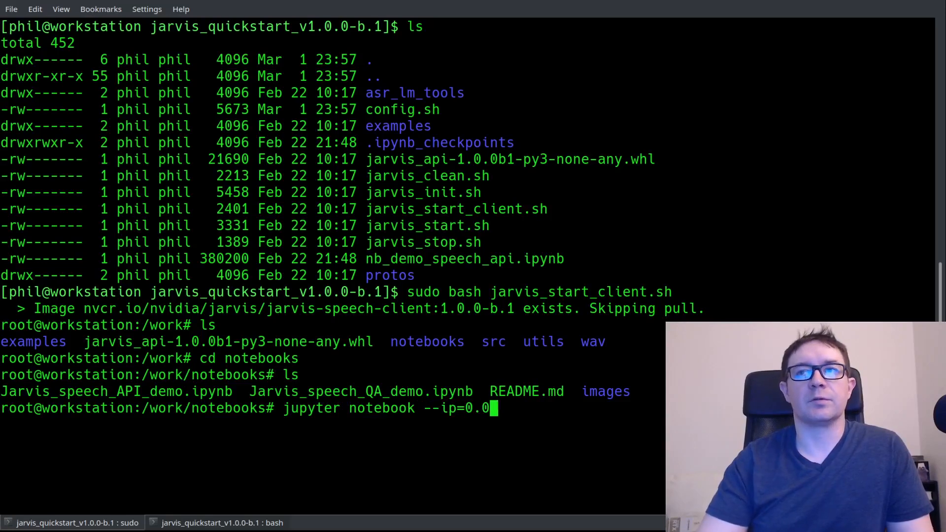
{"action": "type", "text": ".0.0 --allow-root --n"}
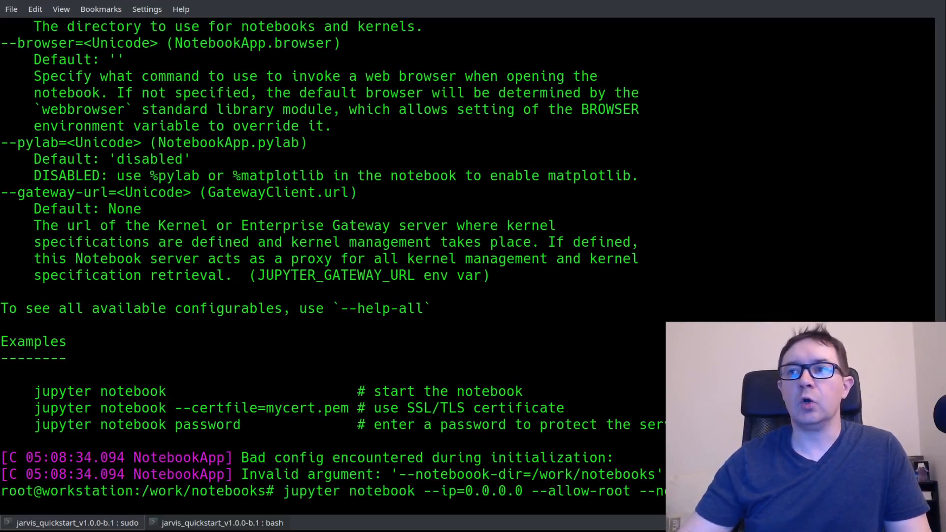
{"action": "key", "text": "Return"}
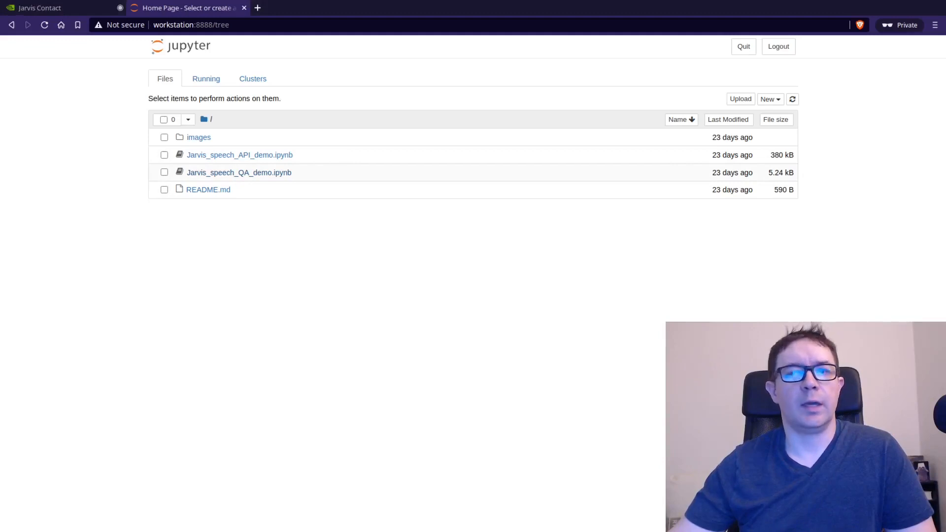
Open Jarvis_speech_QA_demo.ipynb, install the wikipedia package and run the imports cell.
{"action": "left_click", "coordinate": [239, 172]}
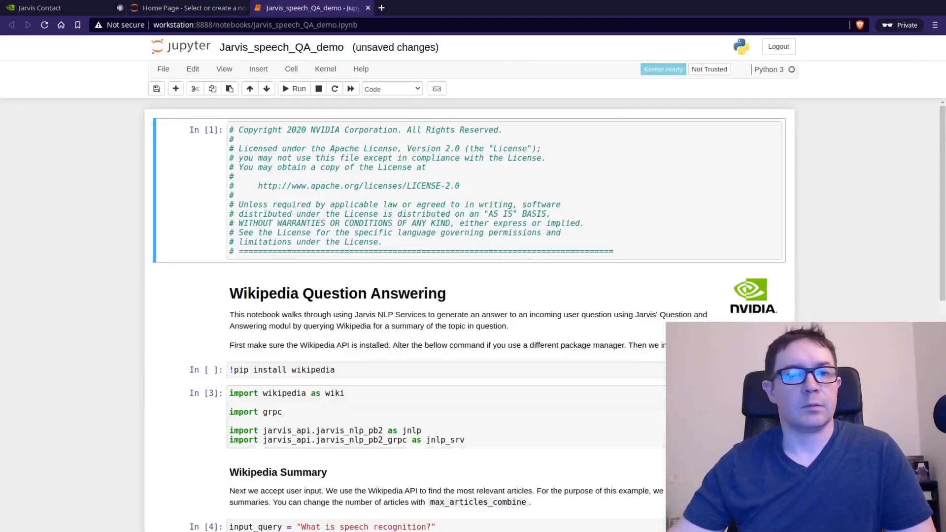
{"action": "scroll", "scroll_direction": "down", "scroll_amount": 3}
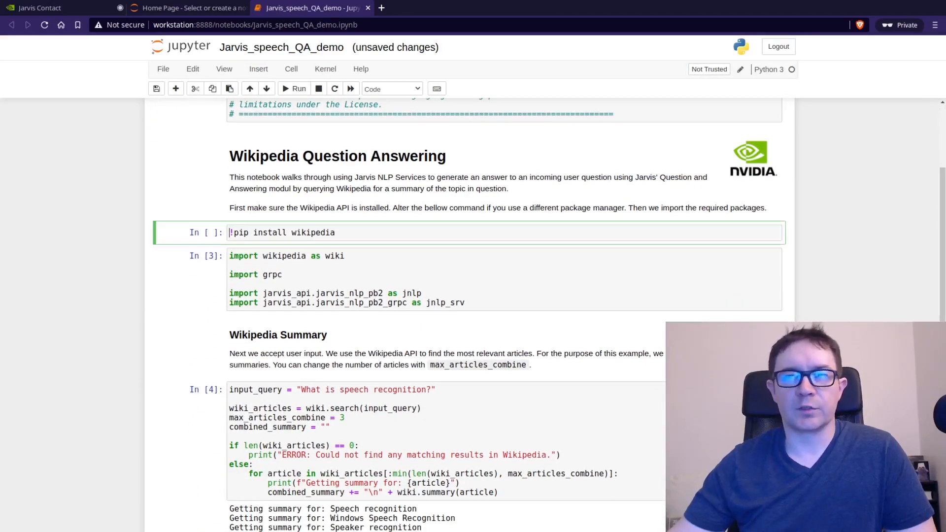
{"action": "left_click", "coordinate": [298, 88]}
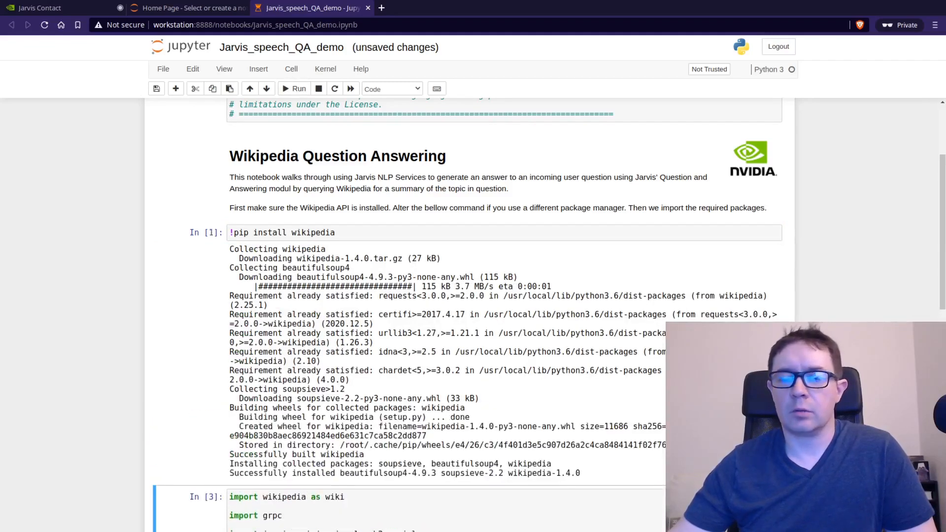
{"action": "scroll", "scroll_direction": "down", "scroll_amount": 3}
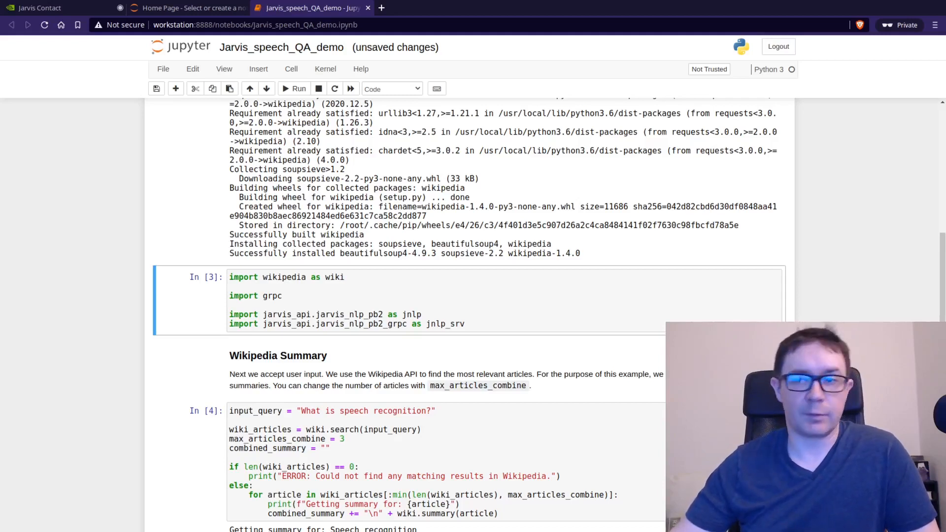
{"action": "left_click", "coordinate": [295, 88]}
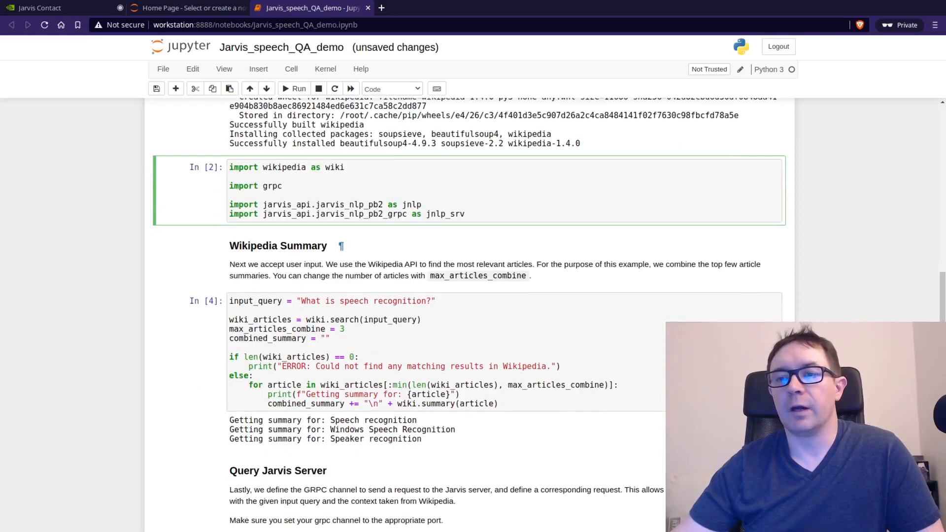
{"action": "left_click_drag", "start_coordinate": [229, 204], "coordinate": [465, 214]}
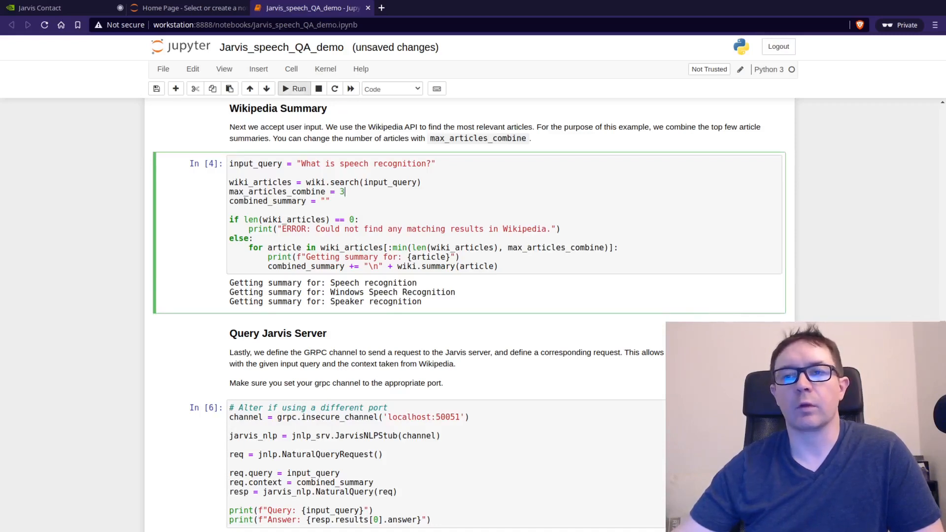
Run the Wikipedia search and Jarvis query cells to answer 'What is speech recognition?'.
{"action": "left_click", "coordinate": [294, 89]}
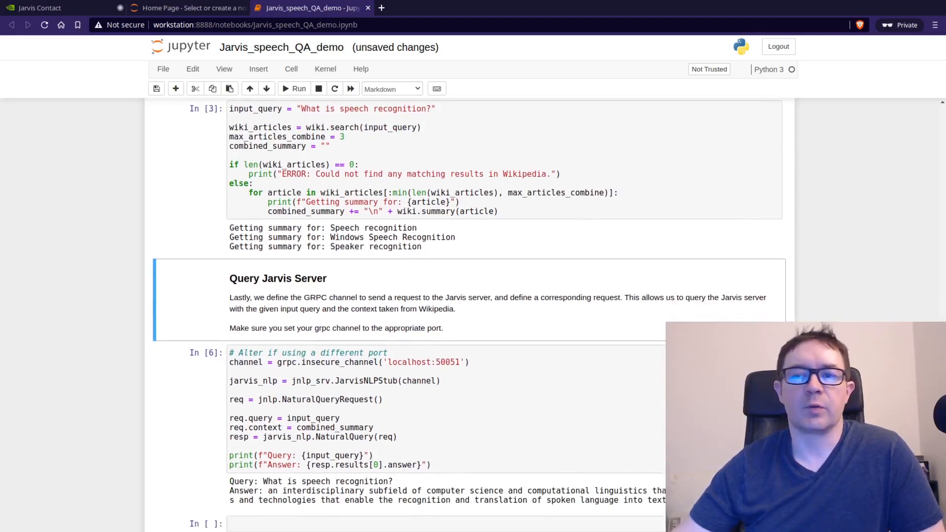
{"action": "scroll", "scroll_direction": "down", "scroll_amount": 3}
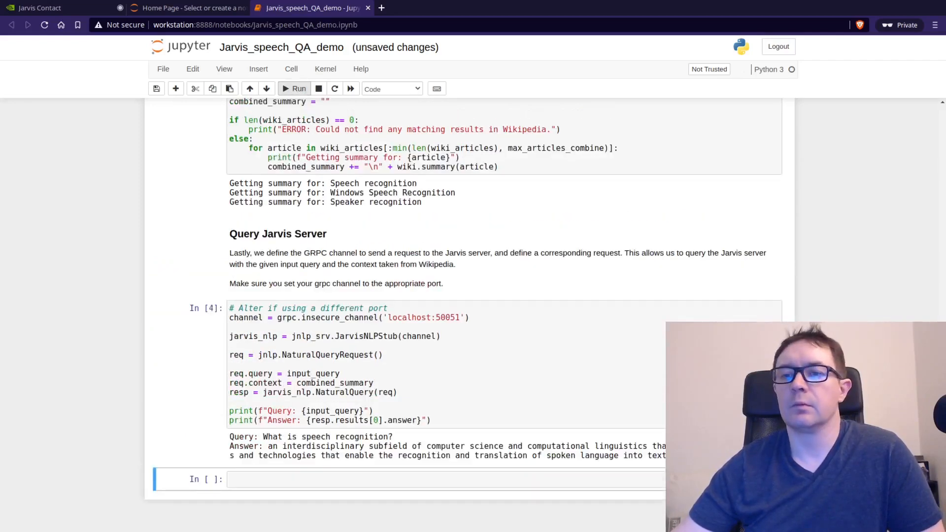
{"action": "scroll", "scroll_direction": "down", "scroll_amount": 3}
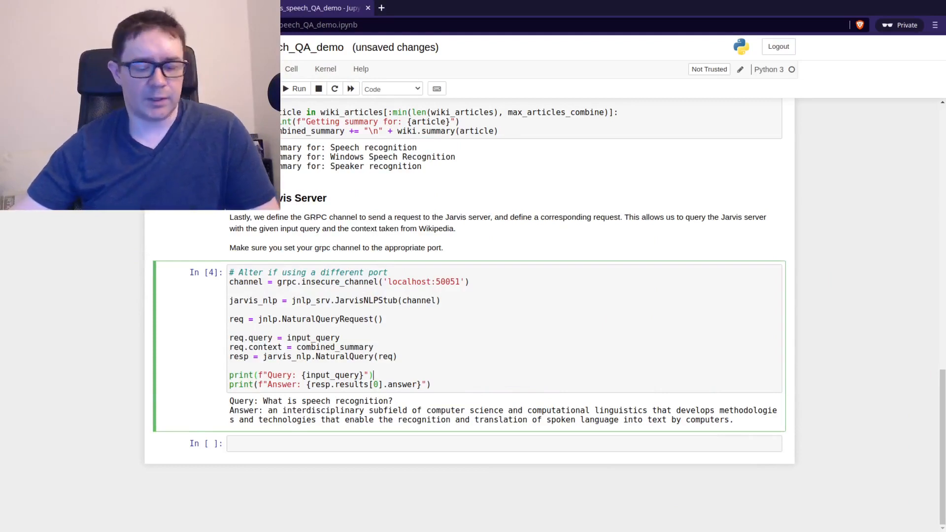
Zoom the notebook page in to read the full speech recognition answer.
{"action": "key", "text": "ctrl+plus"}
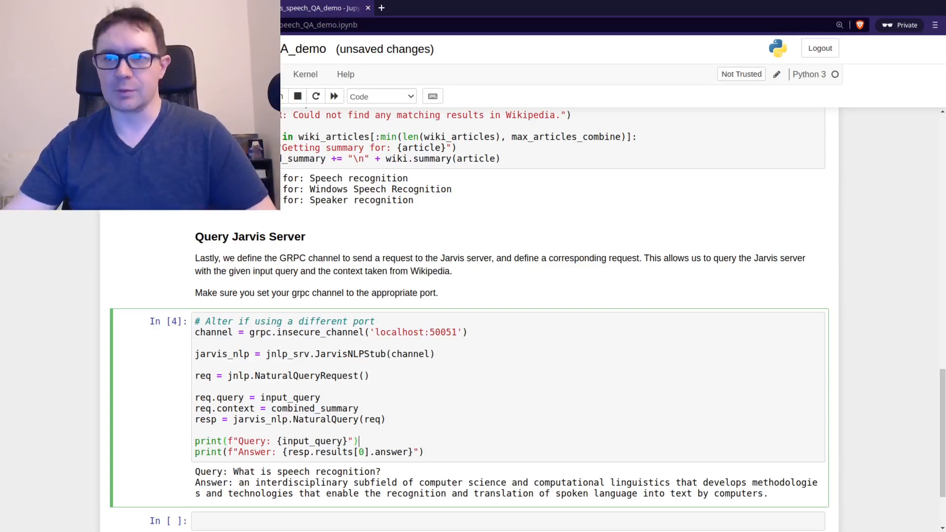
{"action": "scroll", "scroll_direction": "up", "scroll_amount": 3}
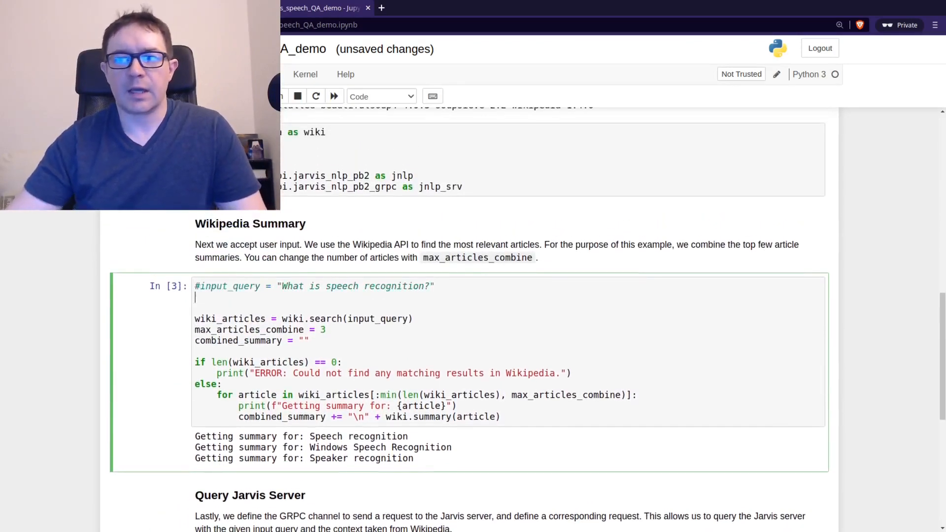
Set input_query to "What is graphene?" and run the cell to fetch graphene summaries.
{"action": "type", "text": "input_query ="}
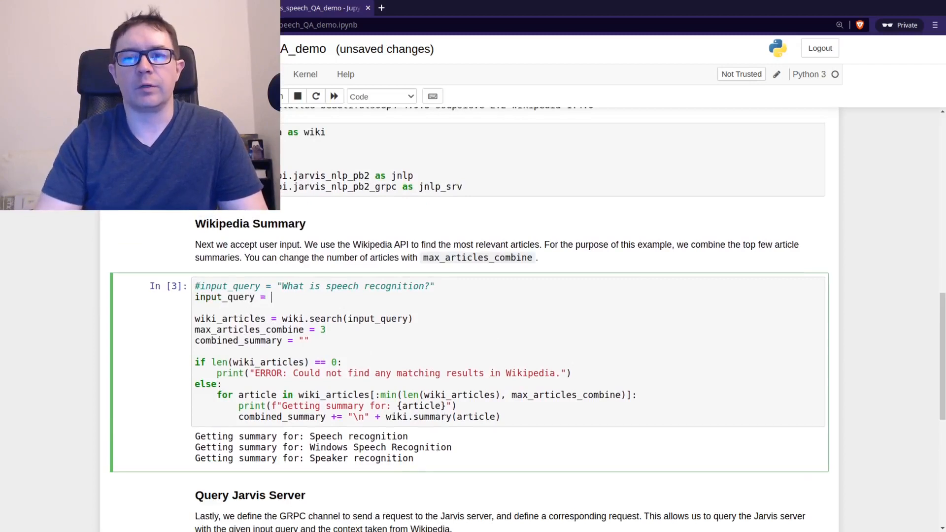
{"action": "type", "text": "\"W"}
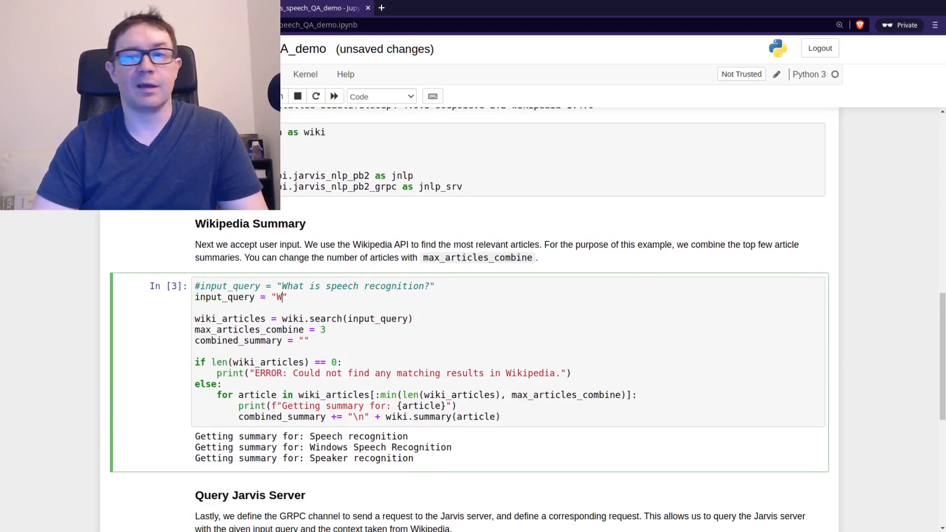
{"action": "type", "text": "hat is graph"}
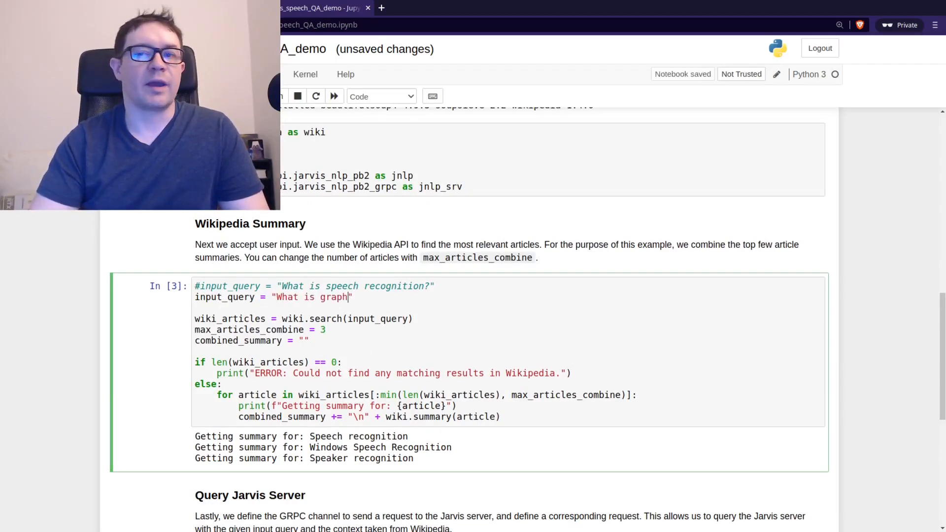
{"action": "type", "text": "ene?"}
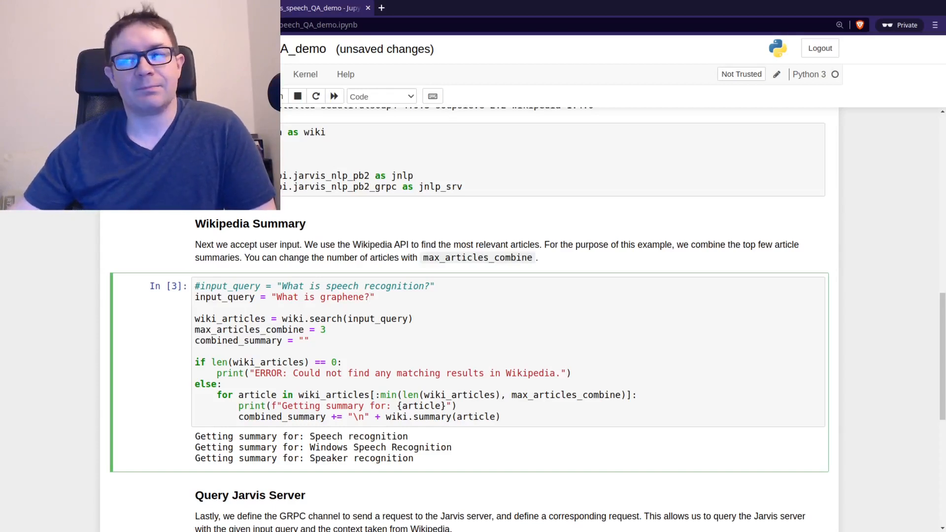
{"action": "left_click", "coordinate": [371, 297]}
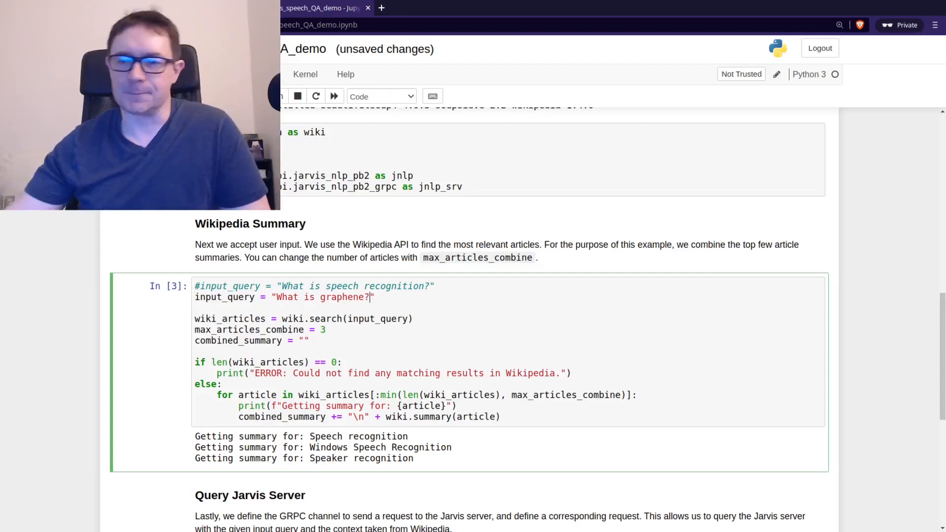
{"action": "scroll", "scroll_direction": "down", "scroll_amount": 3}
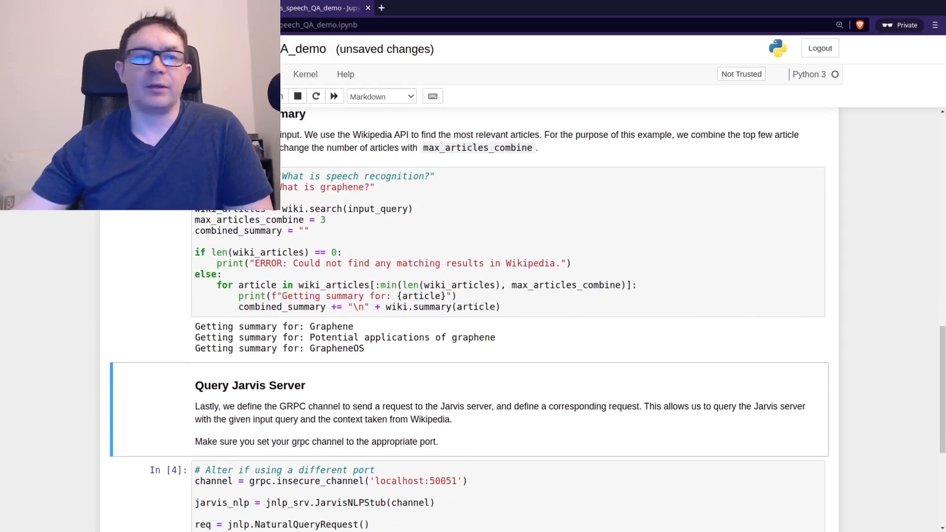
{"action": "scroll", "scroll_direction": "down", "scroll_amount": 3}
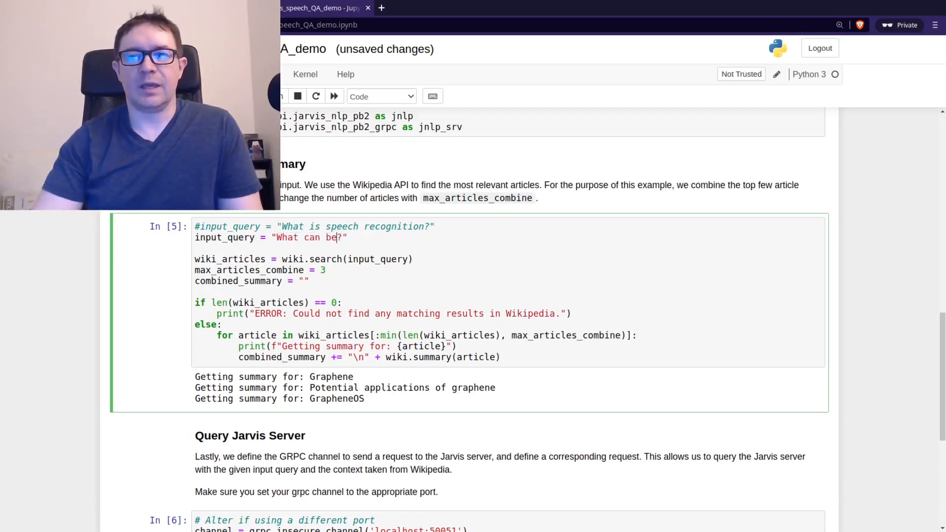
Reword the graphene query to ask what graphene can be.
{"action": "type", "text": "graphen"}
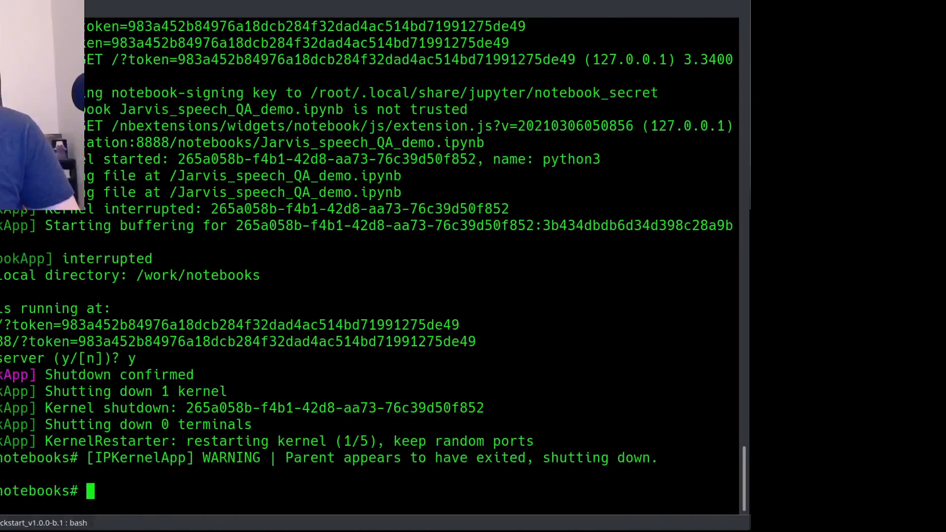
Stop the Jupyter server and open a new Konsole tab in the quickstart folder.
{"action": "type", "text": "e"}
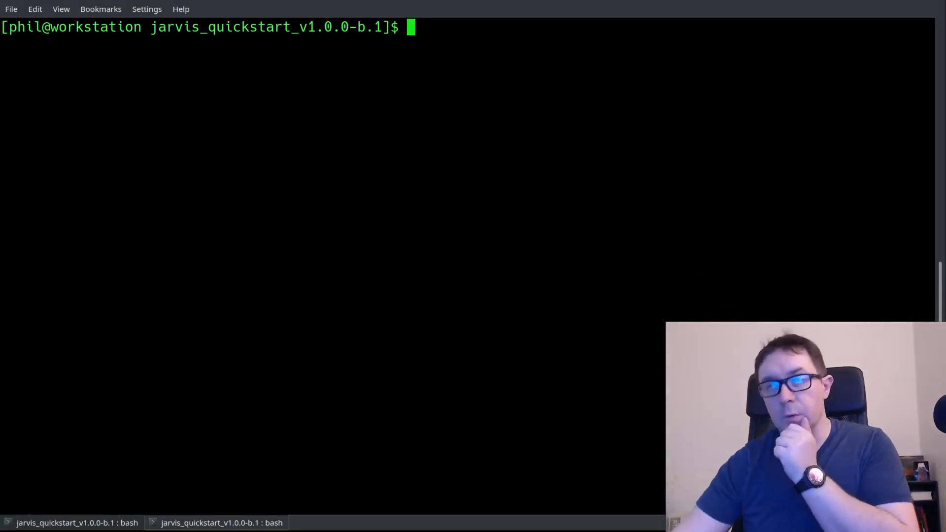
Launch the jarvis-speech-client samples container with ports 8009 and 9000.
{"action": "type", "text": "sudo docker run -it --rm -p 8009:8009 -p 9000:9000 nvcr.io/nvidia/jarvis/jarvis-speech-client:1.0.0-b.2-samples /bin/bash"}
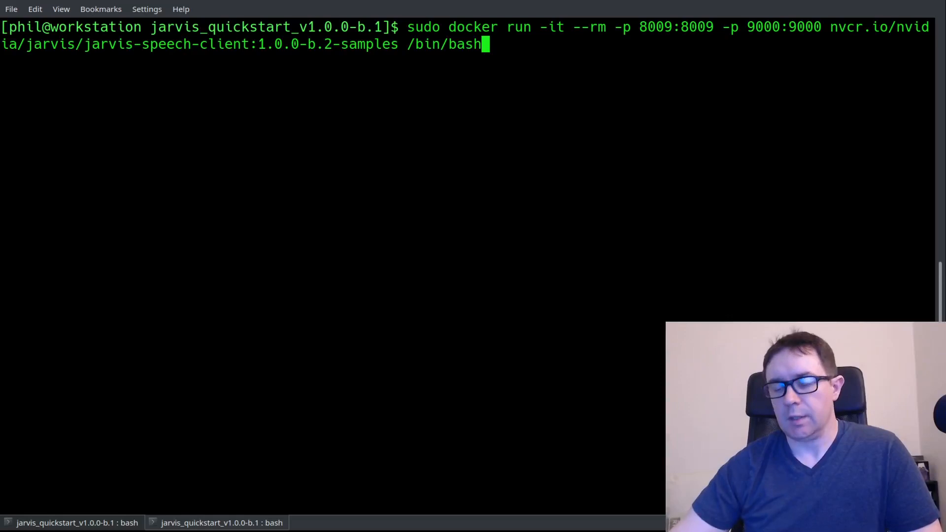
{"action": "key", "text": "Return"}
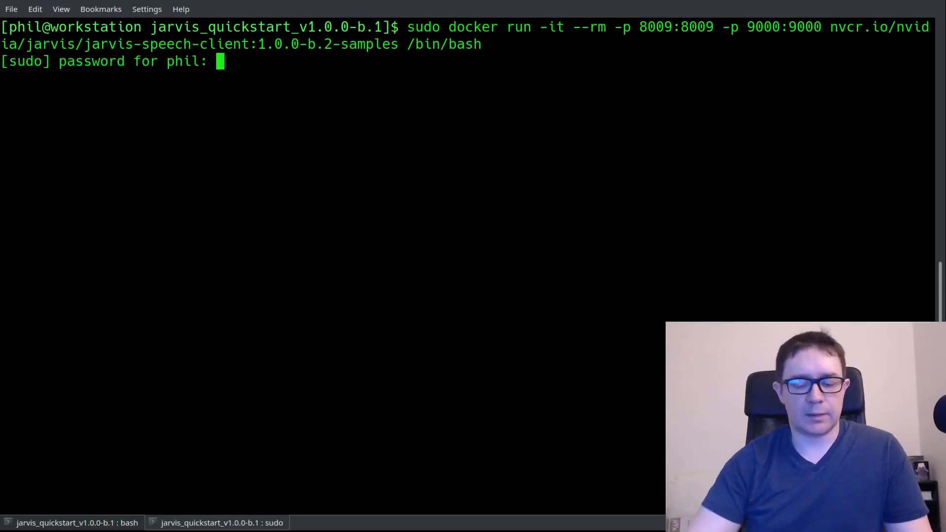
{"action": "key", "text": "Enter"}
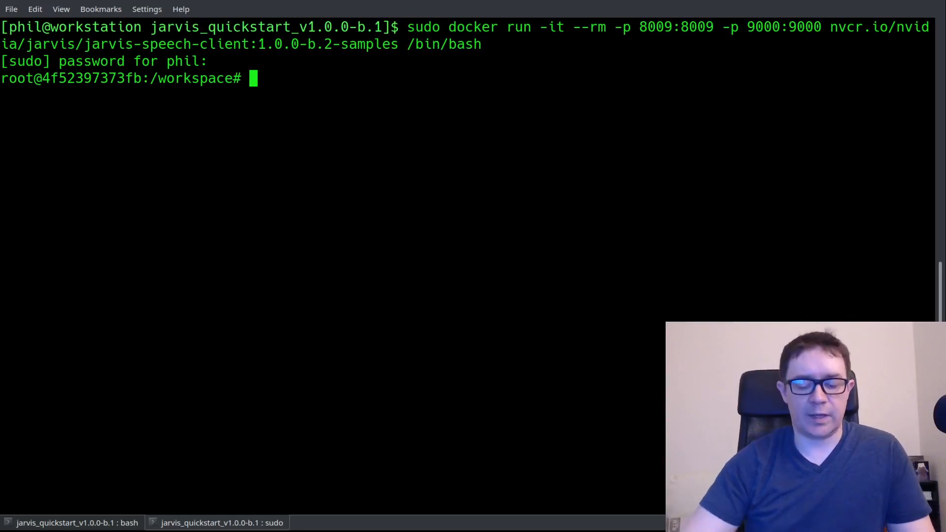
Go to samples/jarvis-contact and open env.txt in vim.
{"action": "type", "text": "ls"}
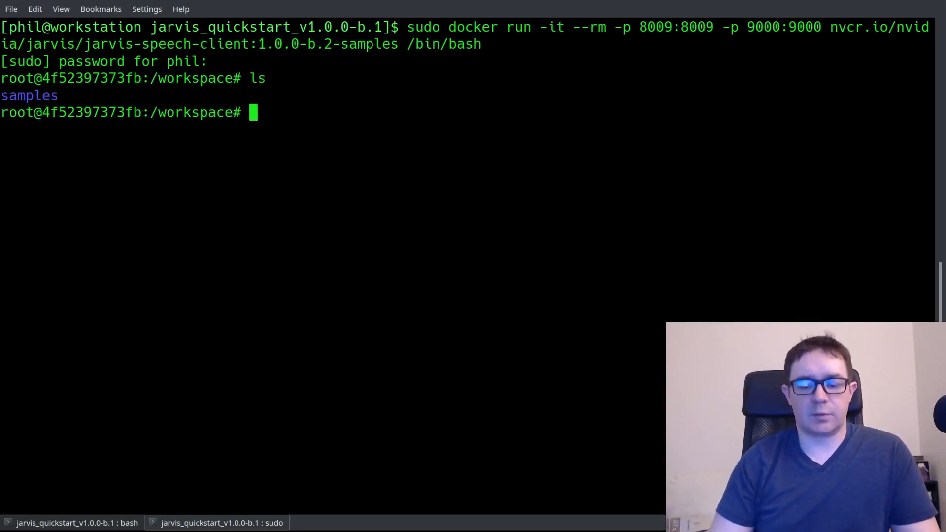
{"action": "type", "text": "cd samples"}
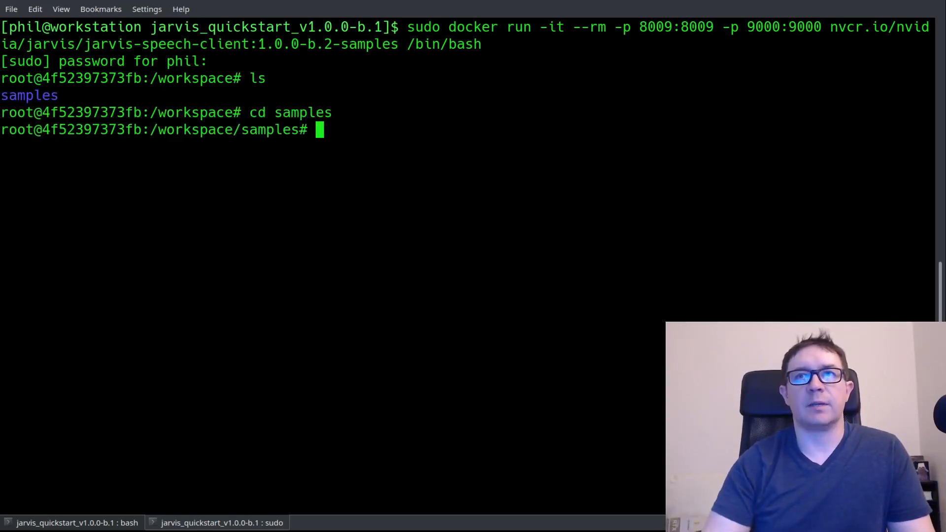
{"action": "type", "text": "ls"}
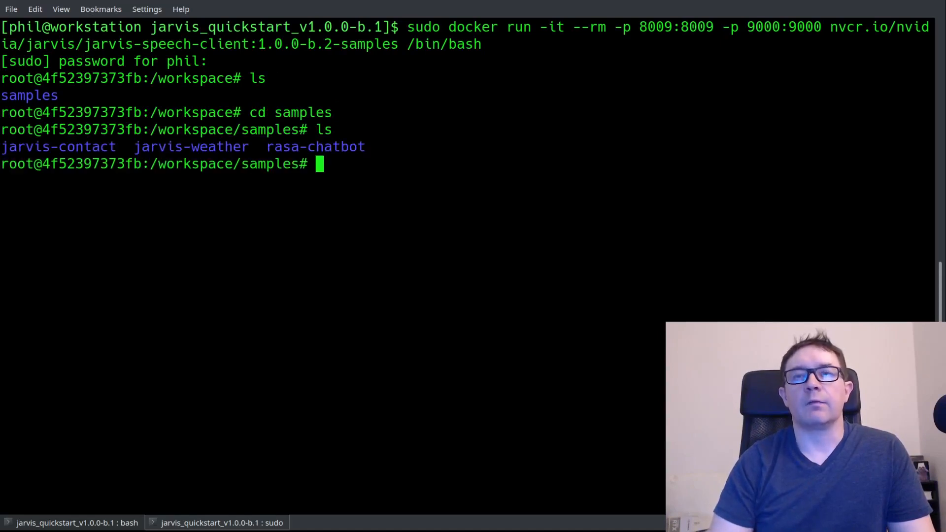
{"action": "type", "text": "cd"}
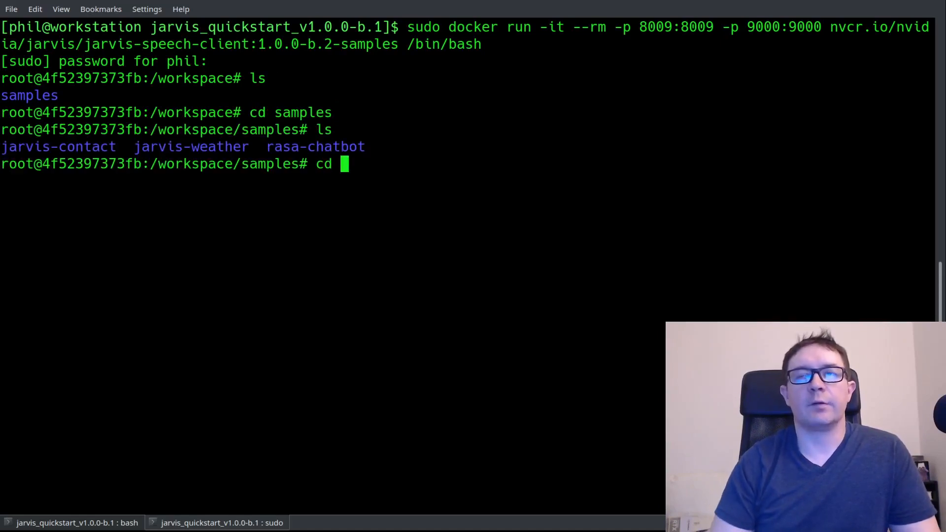
{"action": "type", "text": "jarvis-contact/"}
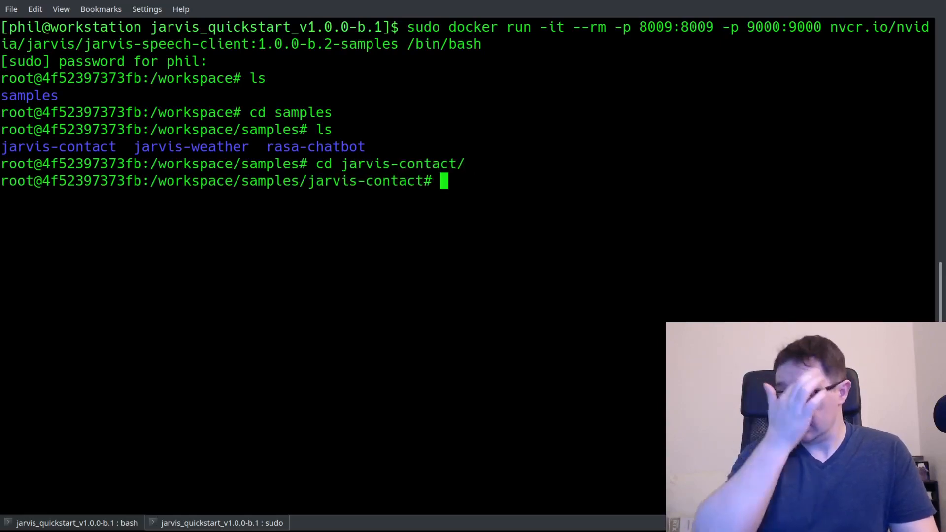
{"action": "type", "text": "ls"}
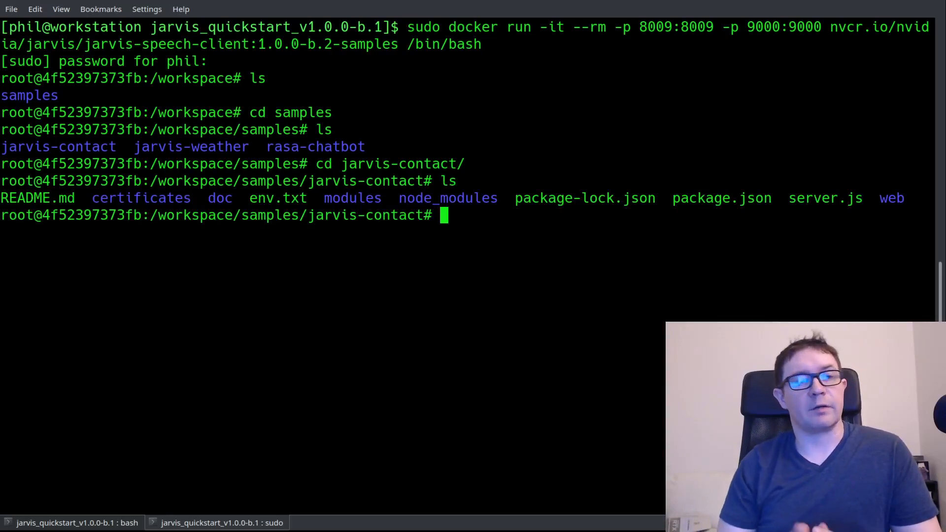
{"action": "type", "text": "vim env."}
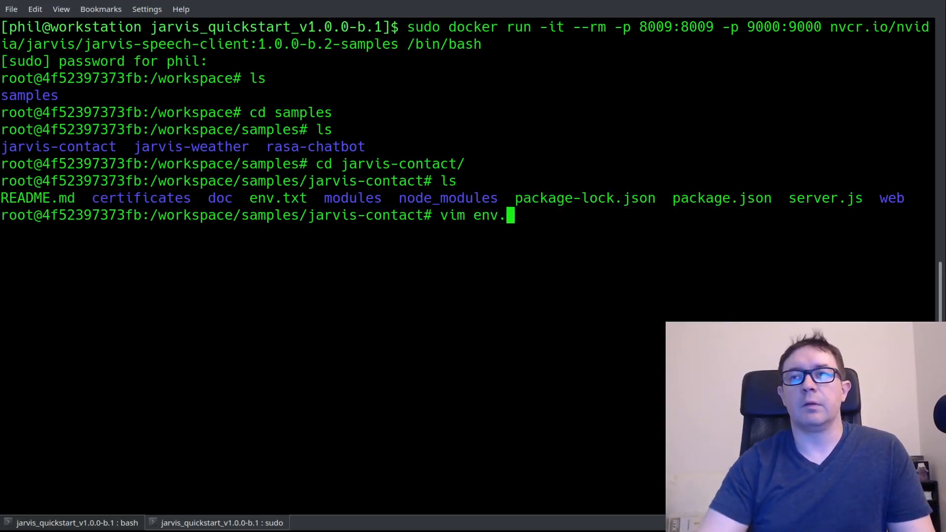
{"action": "type", "text": "txt"}
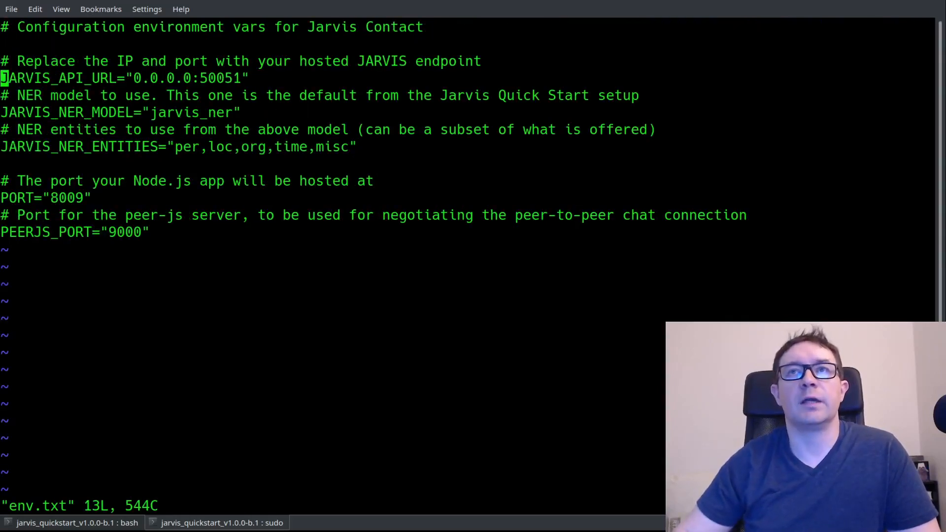
Add JARVIS_API_URL="172.17.0.1:50051" to env.txt beneath the commented default endpoint.
{"action": "key", "text": "i"}
{"action": "type", "text": "#"}
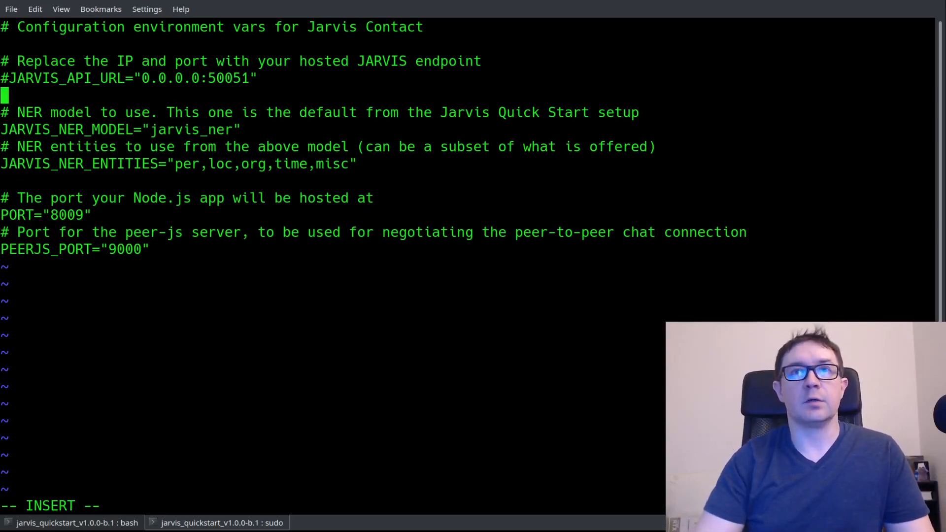
{"action": "type", "text": "JARVIS_AP"}
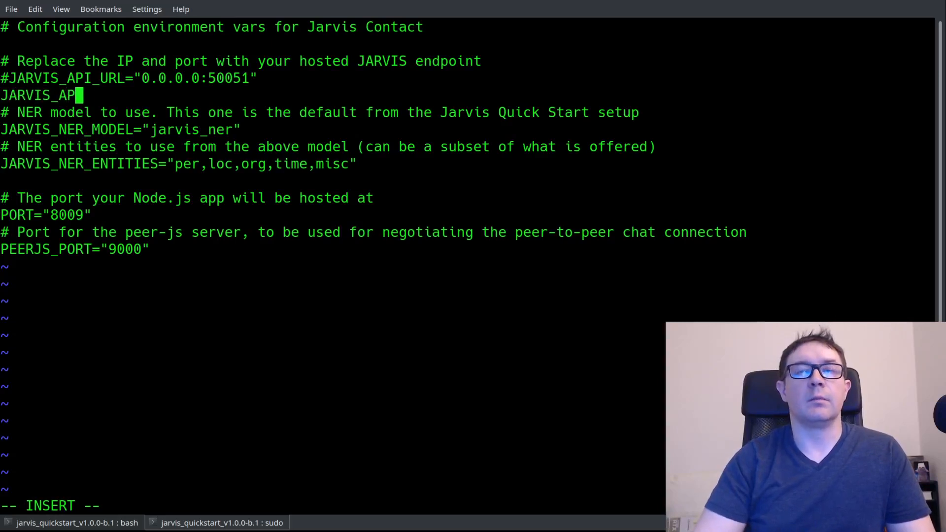
{"action": "type", "text": "I_URL=\""}
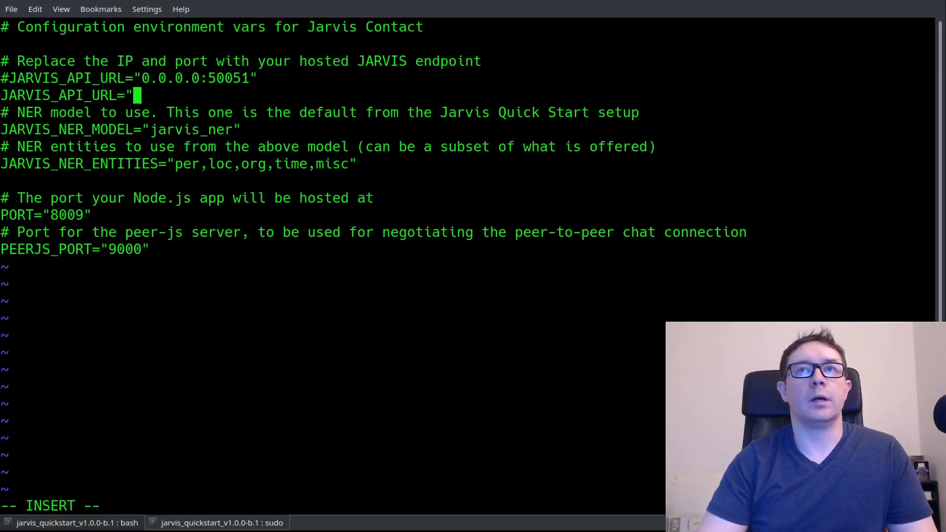
{"action": "type", "text": "172.17.0.1:5"}
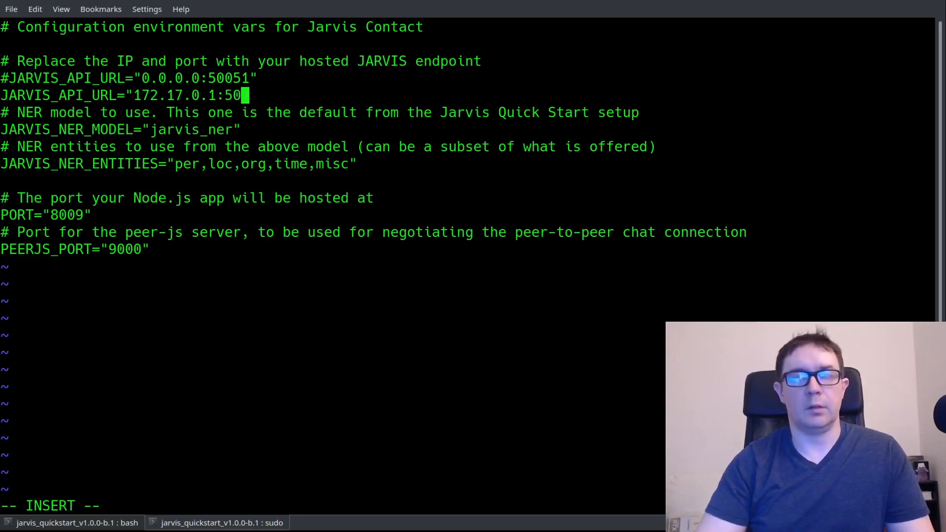
{"action": "type", "text": "051\""}
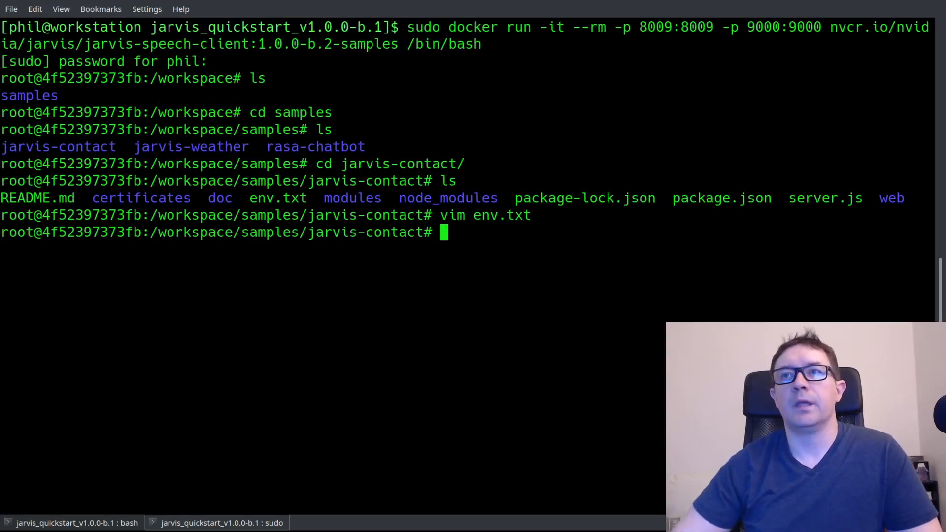
Launch the Jarvis Contact server with npm run start.
{"action": "type", "text": "npm run"}
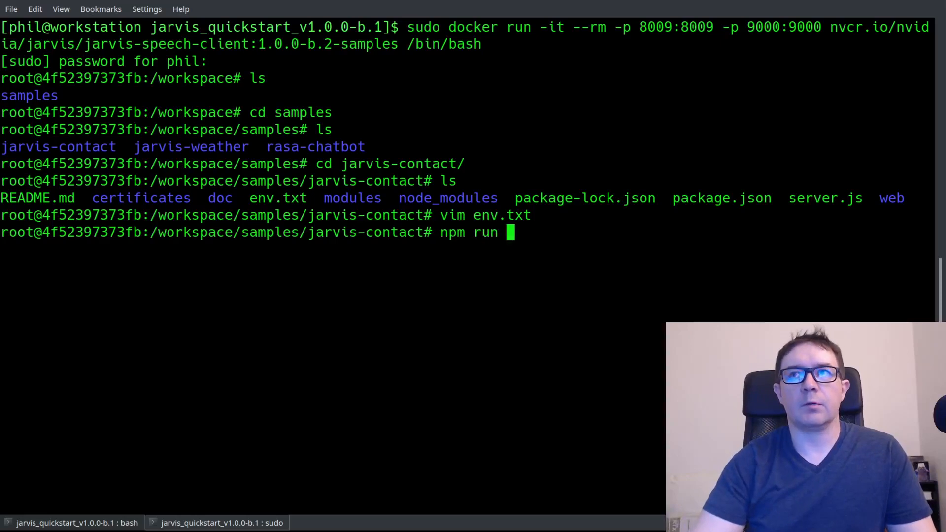
{"action": "type", "text": "start"}
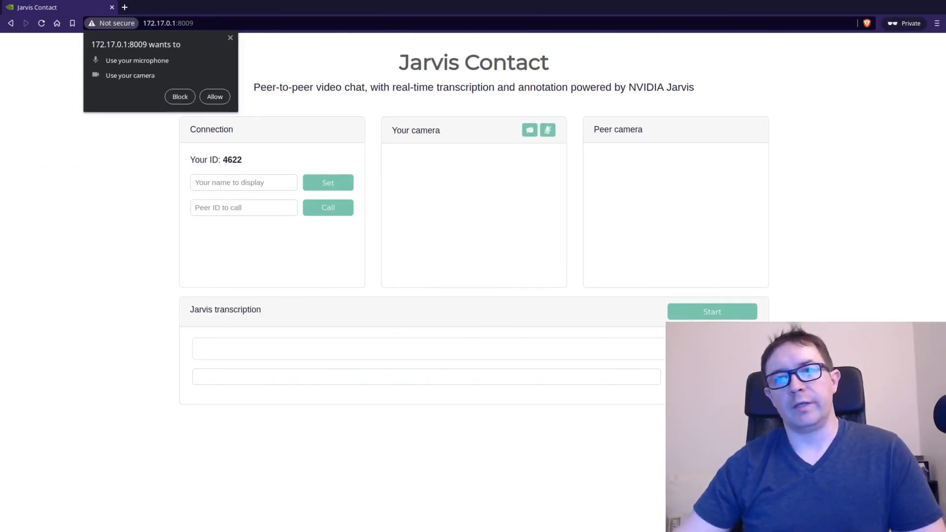
Grant microphone and camera access, then start live Jarvis transcription.
{"action": "left_click", "coordinate": [214, 97]}
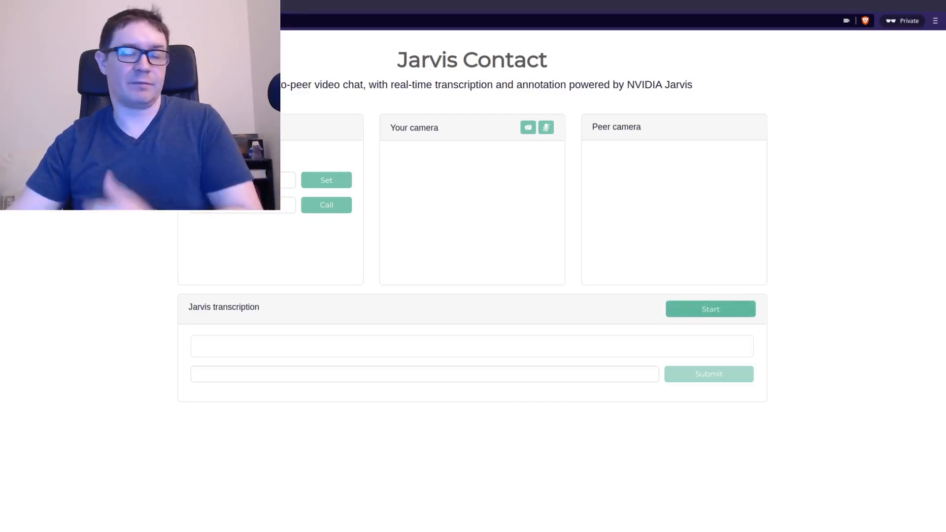
{"action": "left_click", "coordinate": [709, 309]}
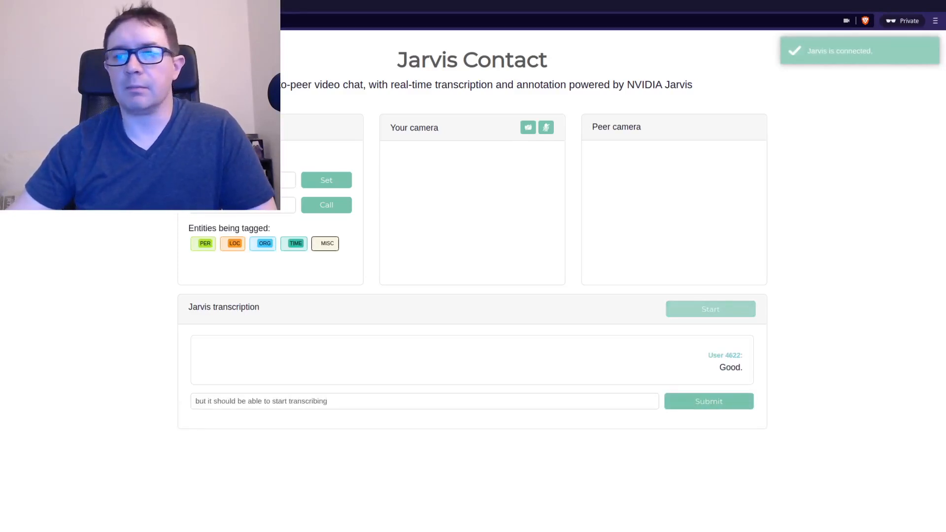
Speak lines explaining that Jarvis performs named entity recognition on the transcript.
{"action": "left_click", "coordinate": [709, 401]}
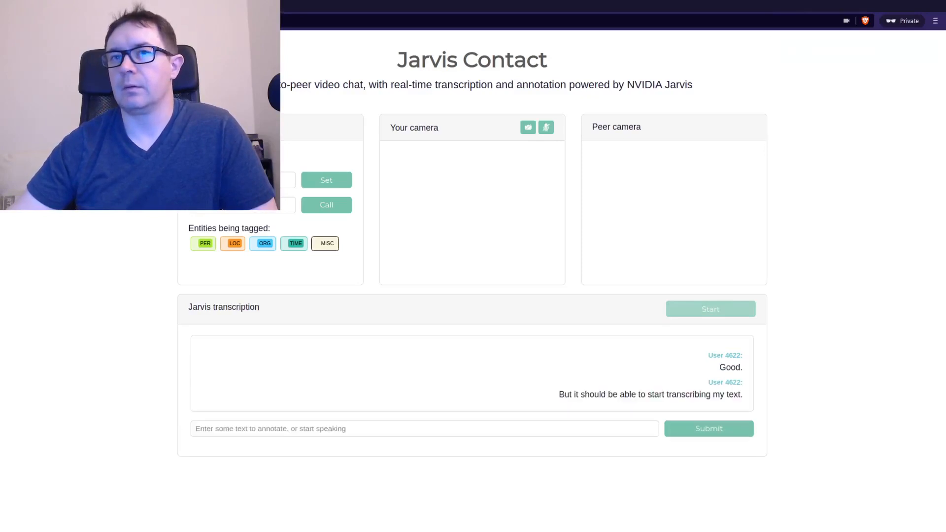
{"action": "type", "text": "perk you can see it is doing that in real time"}
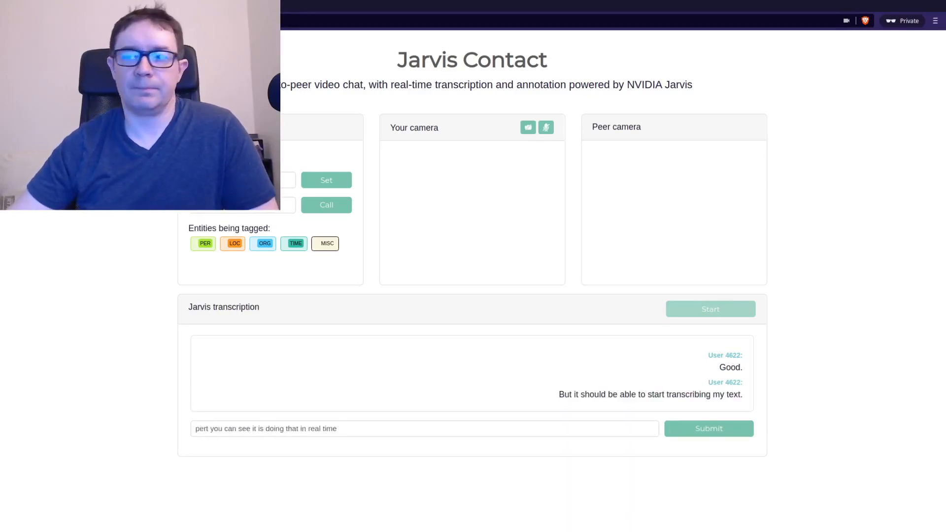
{"action": "left_click", "coordinate": [709, 429]}
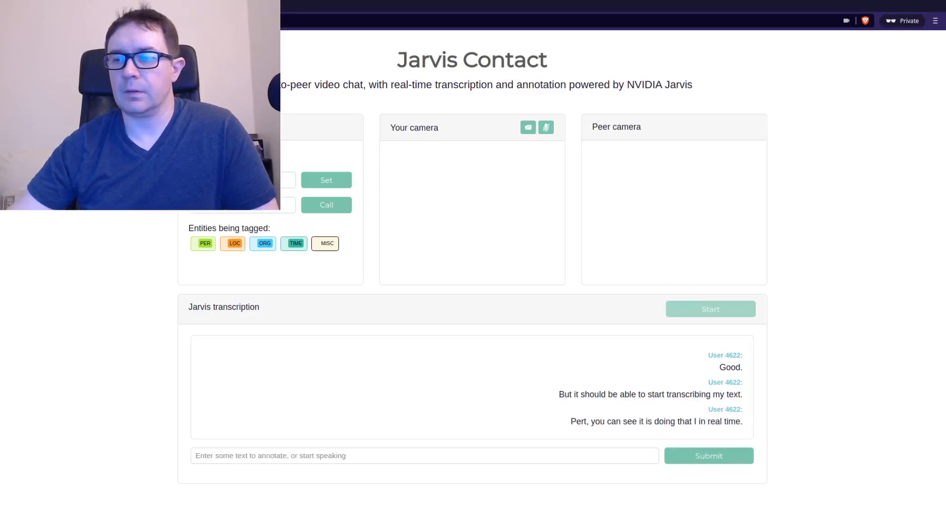
{"action": "type", "text": "and you can see it actually makes some mistakes"}
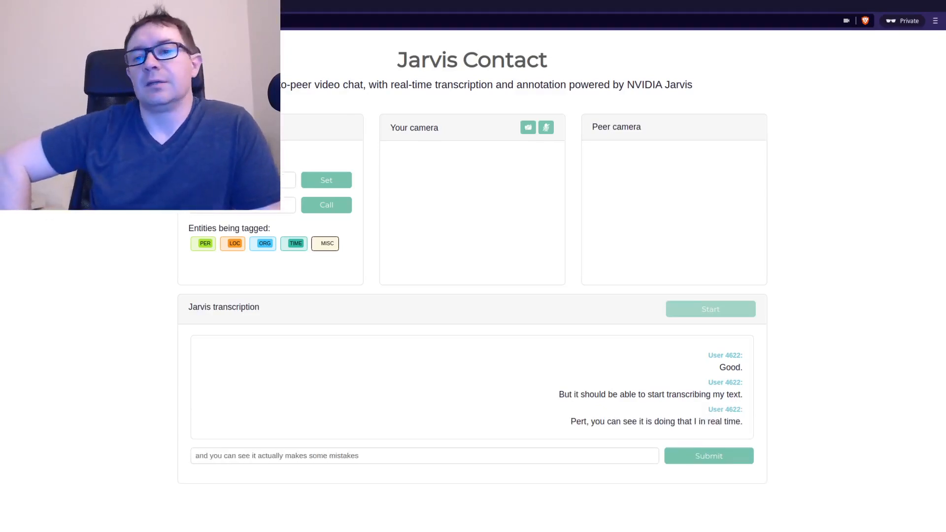
{"action": "left_click", "coordinate": [707, 455]}
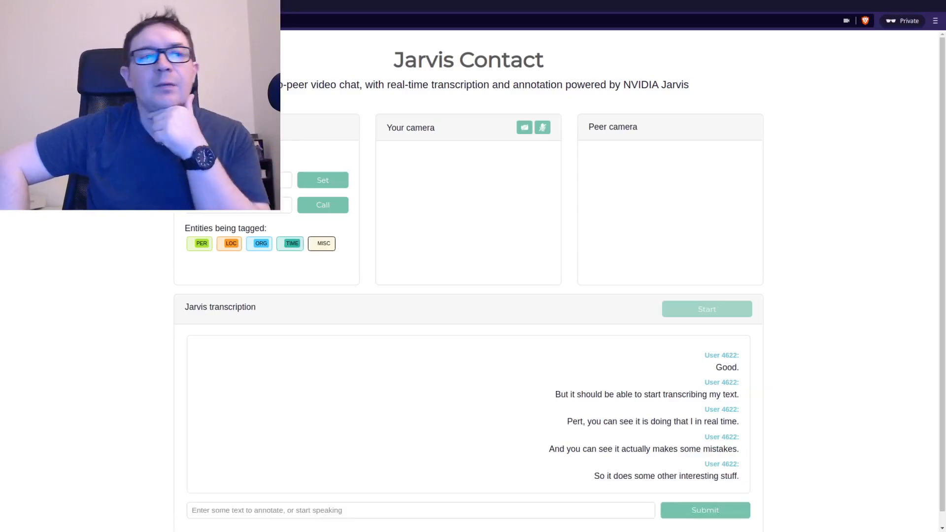
{"action": "type", "text": "it will do named entity recognition"}
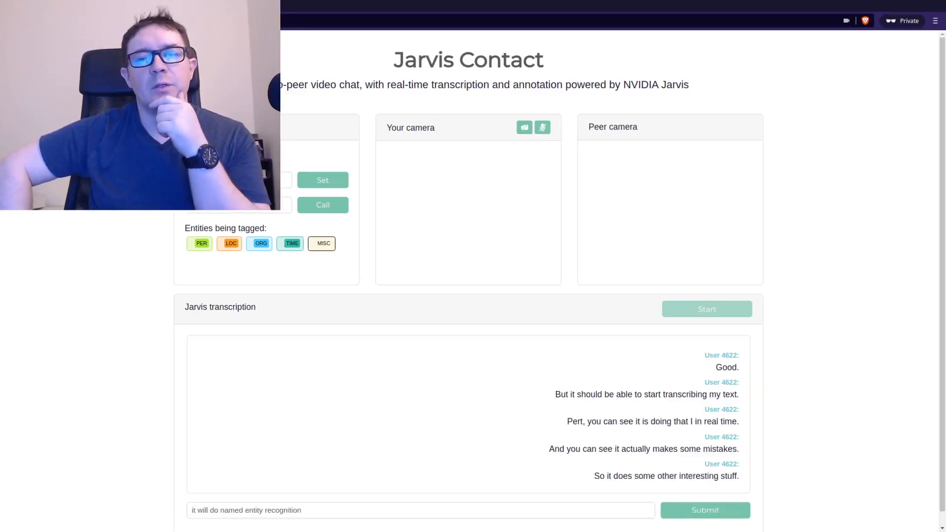
{"action": "left_click", "coordinate": [705, 510]}
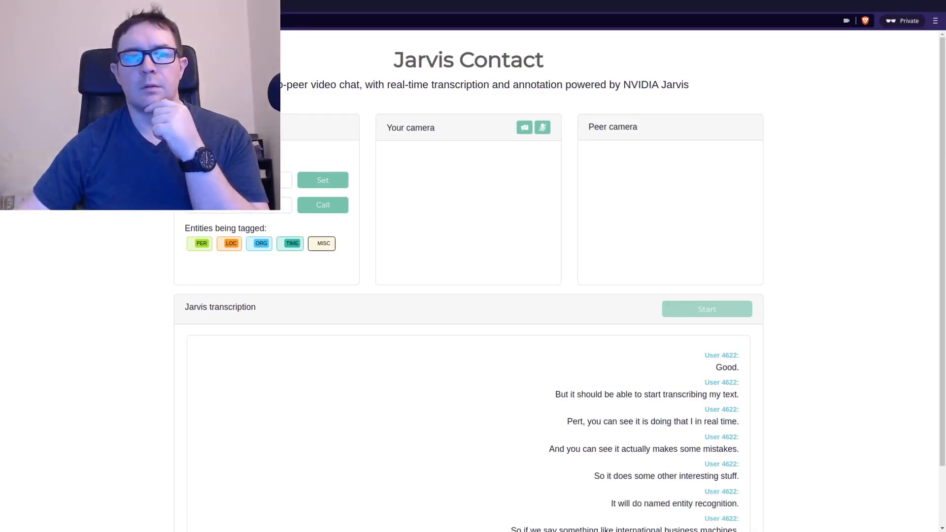
Mention Intel Corp so the transcript tags it as an organization.
{"action": "scroll", "scroll_direction": "down", "scroll_amount": 3}
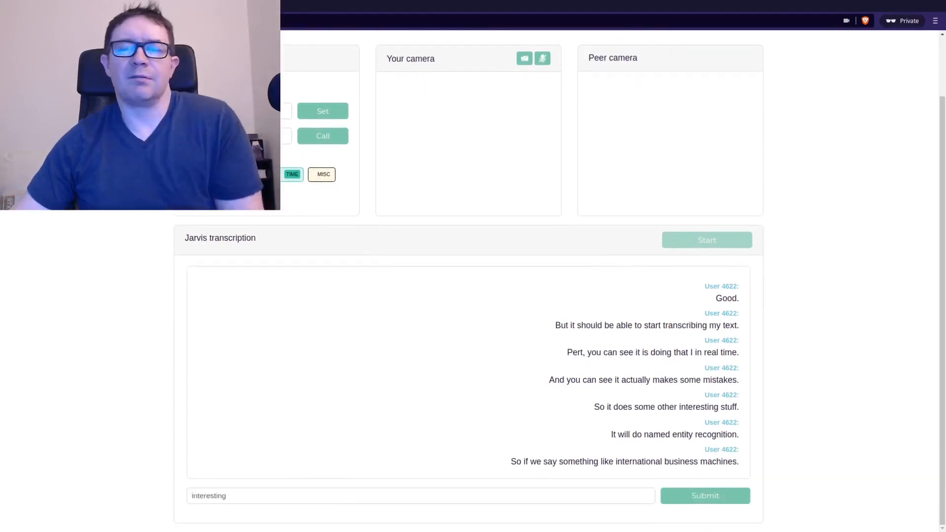
{"action": "left_click", "coordinate": [704, 495]}
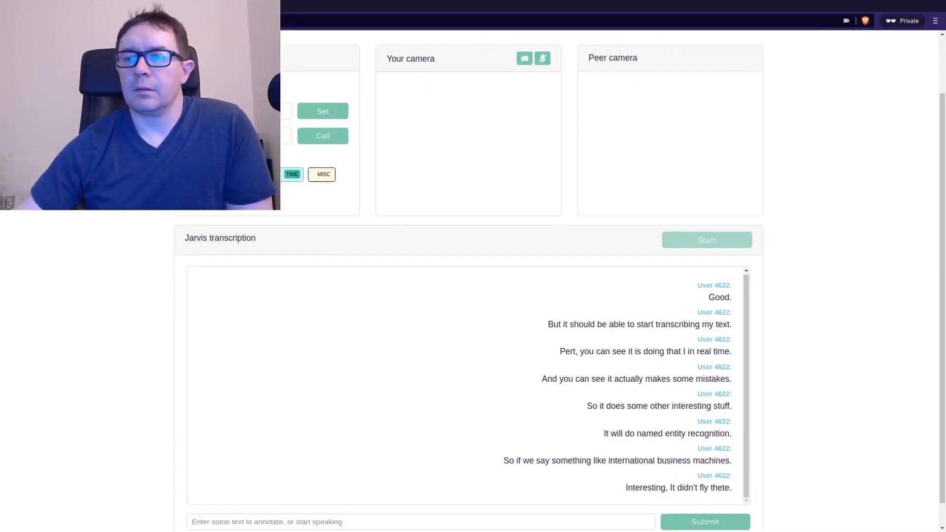
{"action": "scroll", "scroll_direction": "down", "scroll_amount": 3}
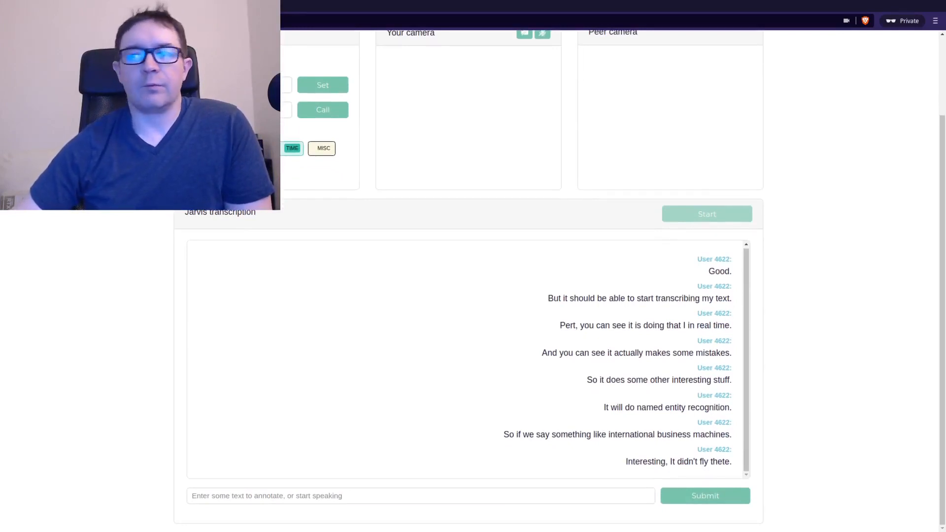
{"action": "type", "text": "intel corp"}
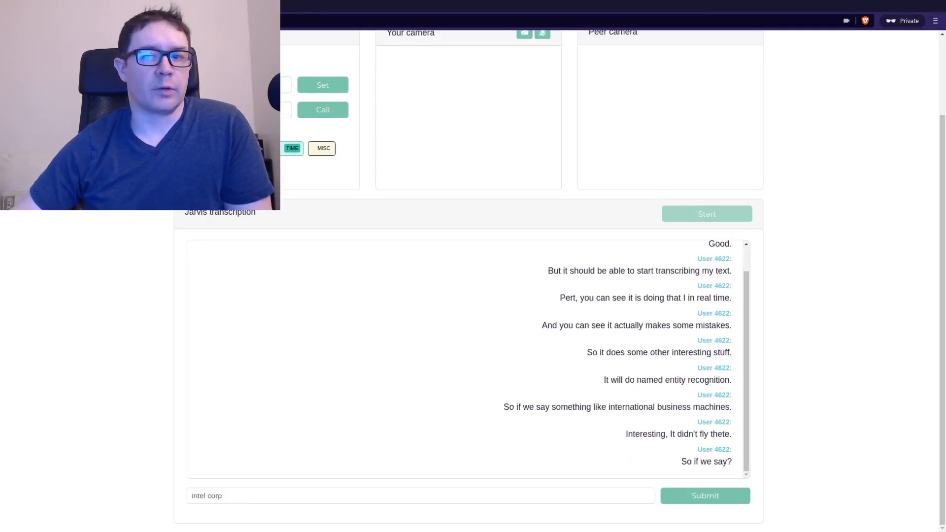
{"action": "left_click", "coordinate": [705, 495]}
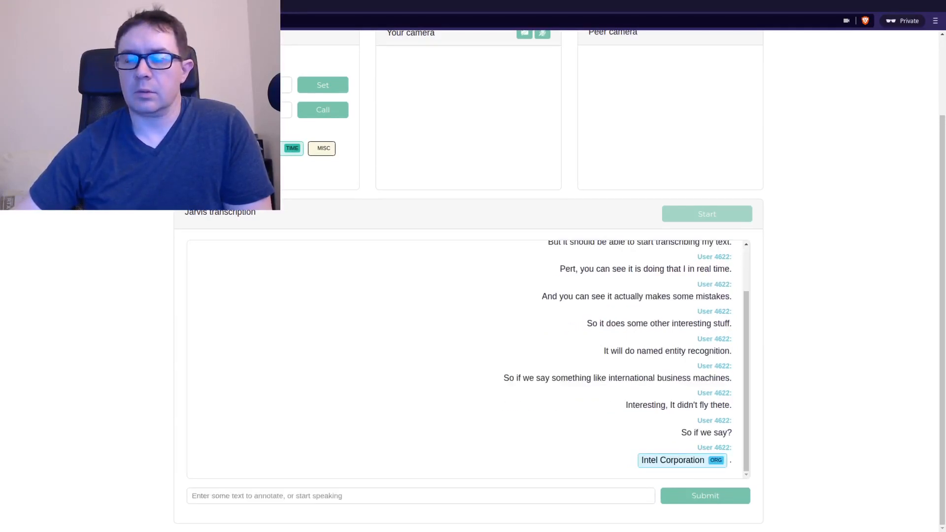
{"action": "type", "text": "okay flags that as and o"}
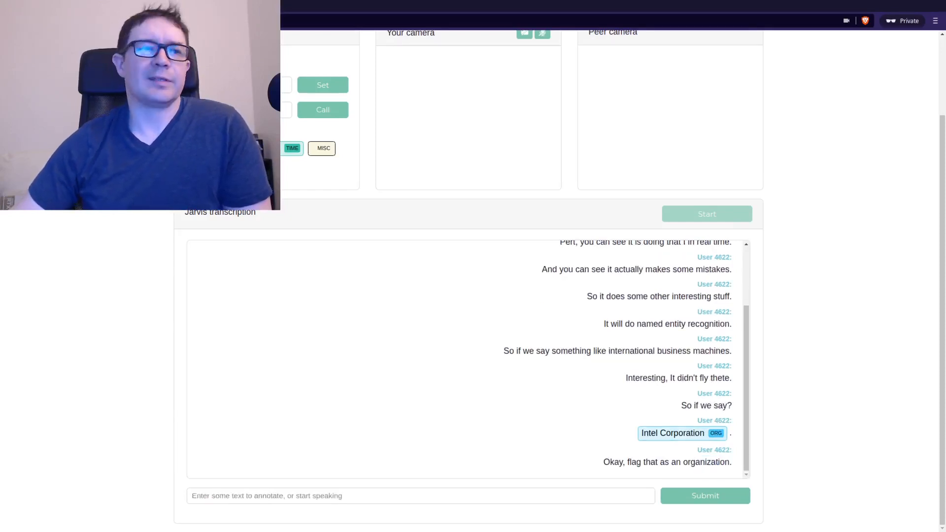
{"action": "type", "text": "so it does okay now"}
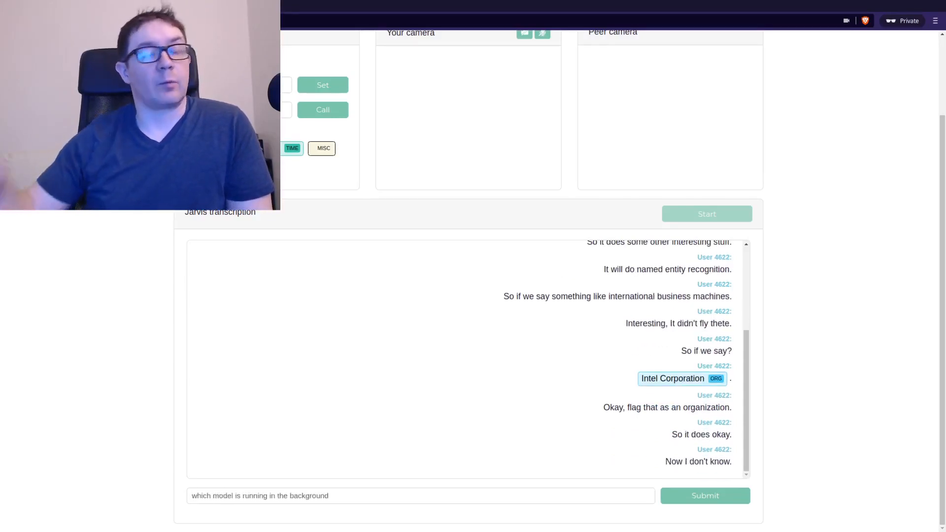
Describe the demo running more advanced, fine-tuned Jarvis algorithms.
{"action": "left_click", "coordinate": [705, 496]}
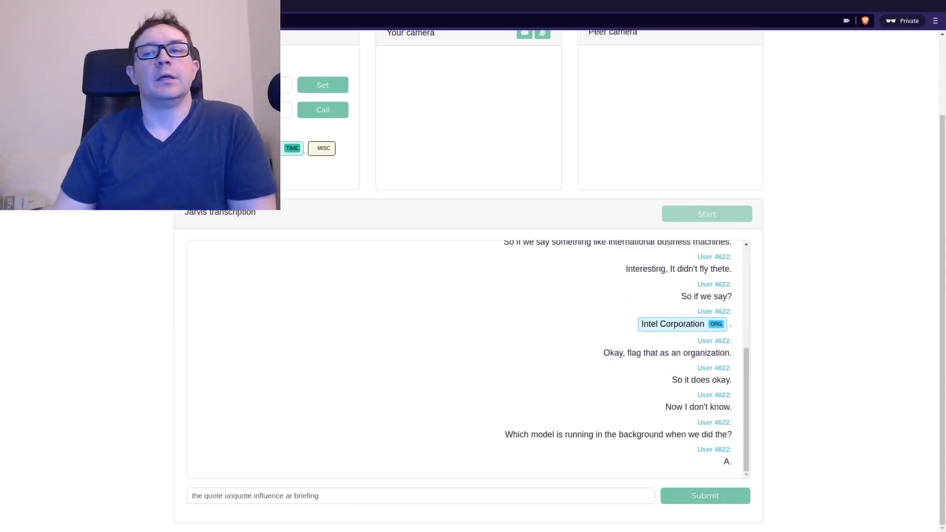
{"action": "left_click", "coordinate": [704, 496]}
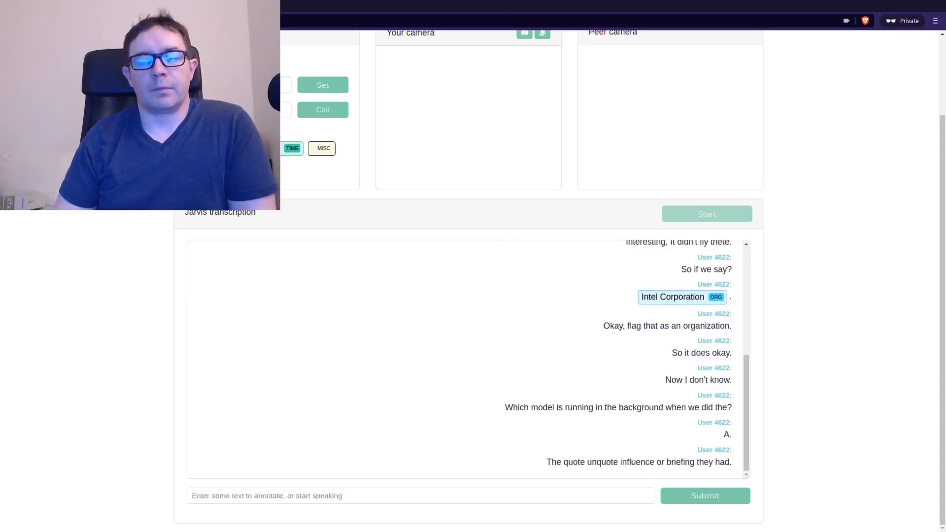
{"action": "type", "text": "a demo with"}
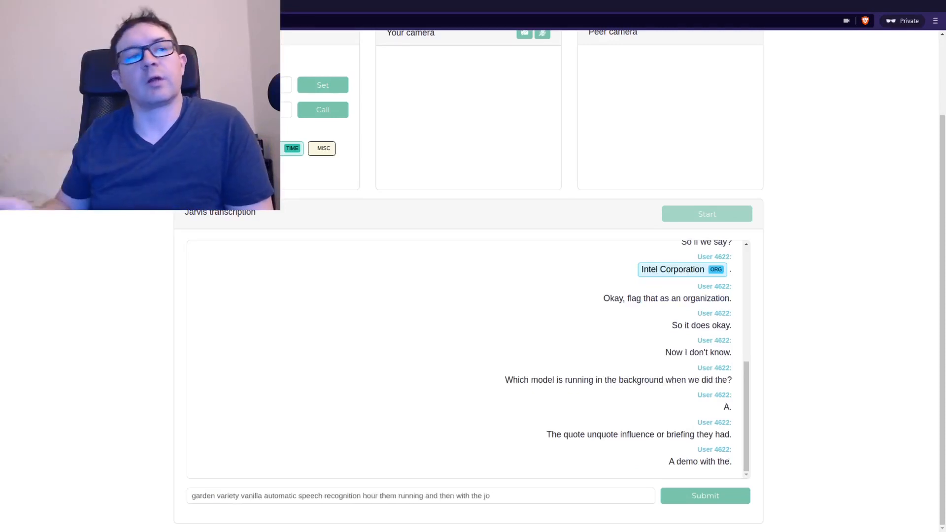
{"action": "type", "text": "jarvis algethem running"}
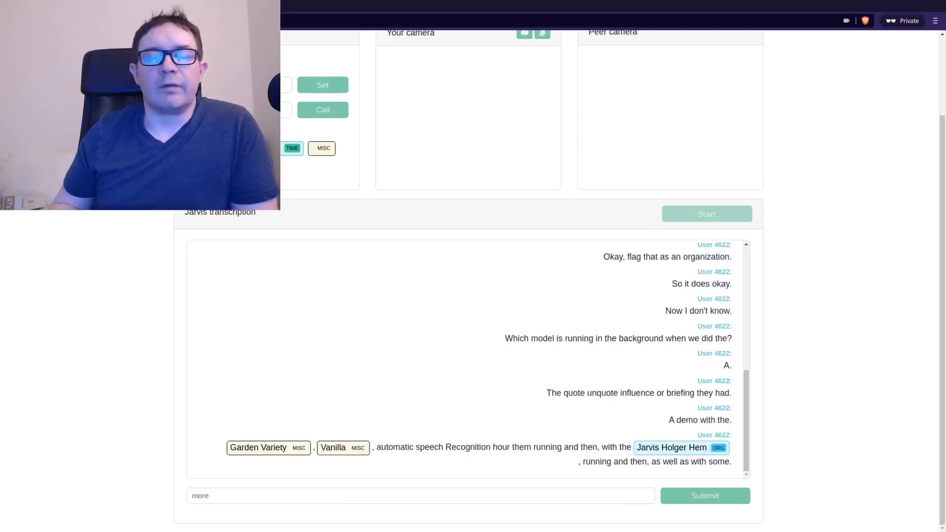
{"action": "type", "text": "advanced fine tuned alberinhm"}
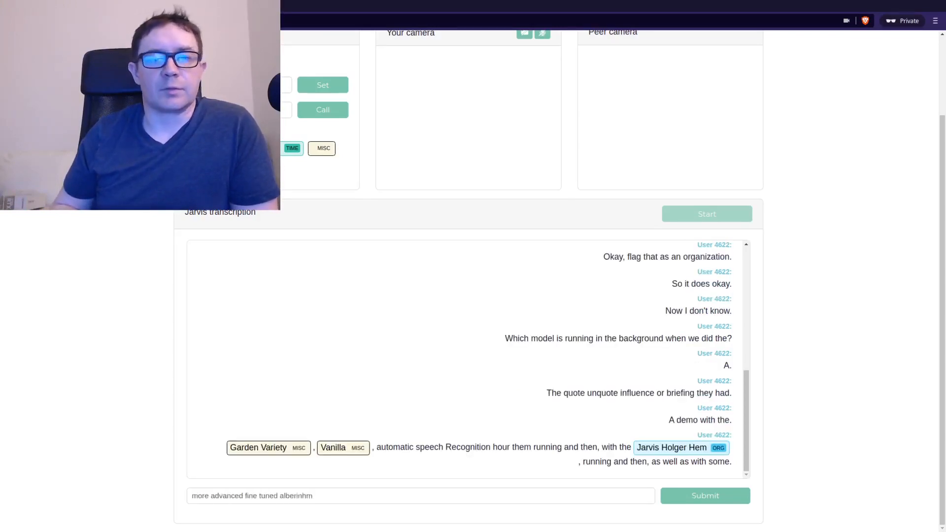
{"action": "left_click", "coordinate": [705, 495]}
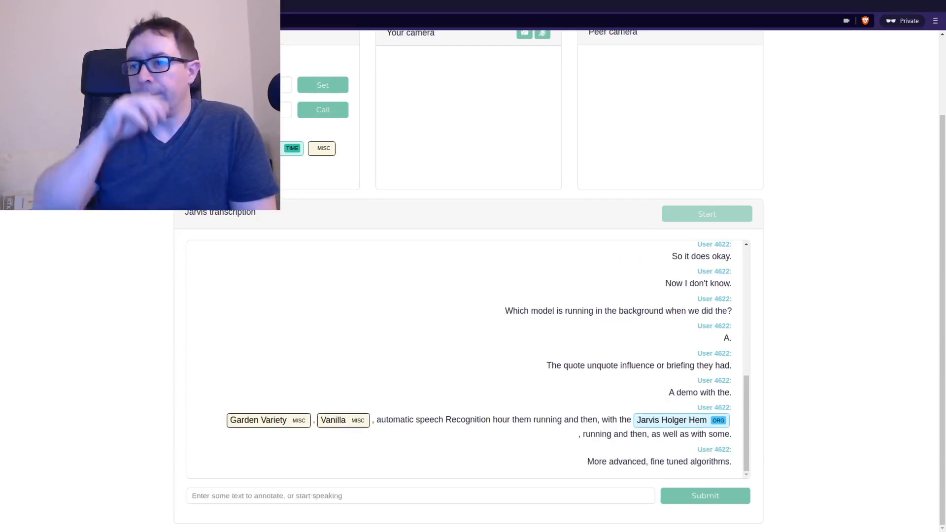
Note that garden variety was tagged miscellaneous and the app still has bugs.
{"action": "type", "text": "and you can see a c"}
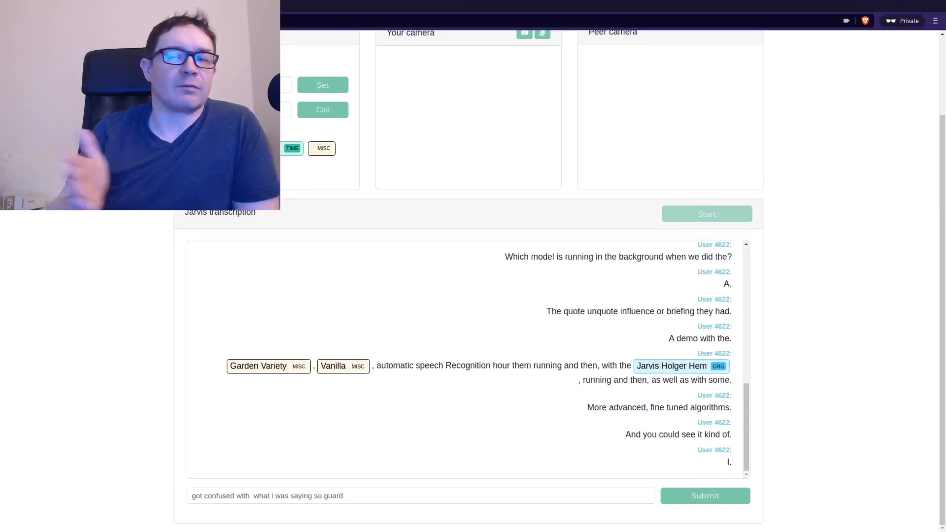
{"action": "type", "text": "garden variety attacged as a miscellaneous"}
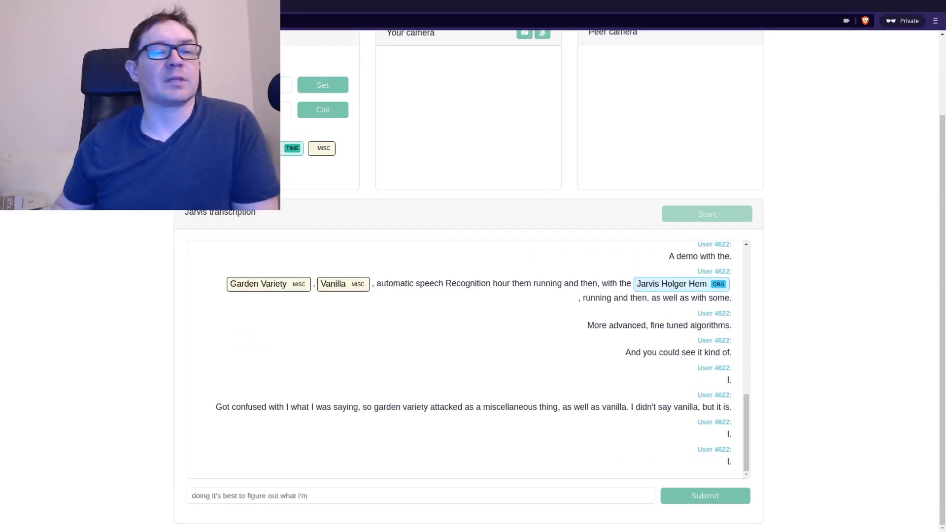
{"action": "type", "text": "saying so this is totally functional"}
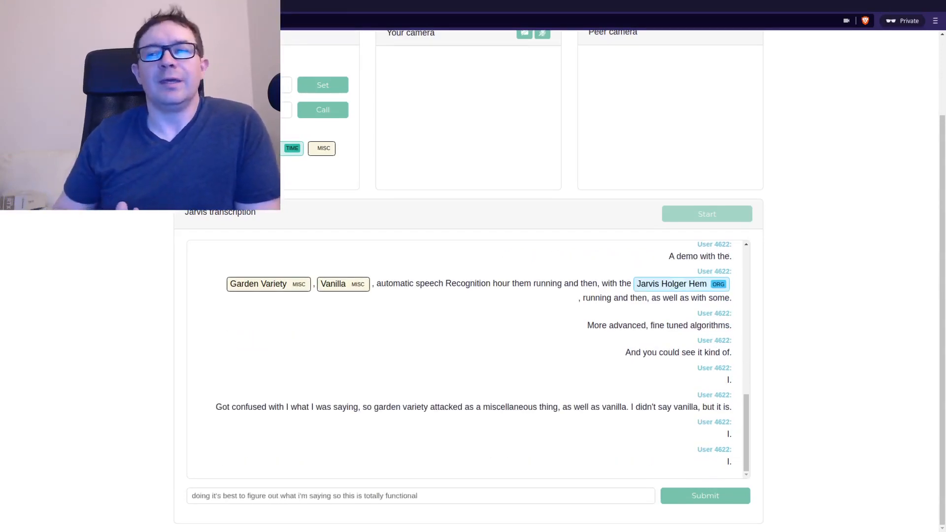
{"action": "type", "text": "it  does seem to have a few"}
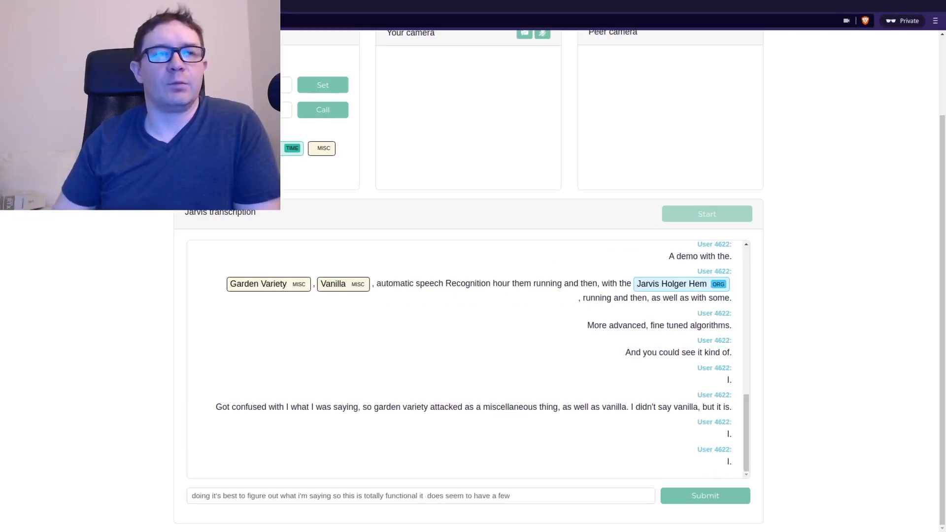
{"action": "type", "text": "bugs to be worked out so"}
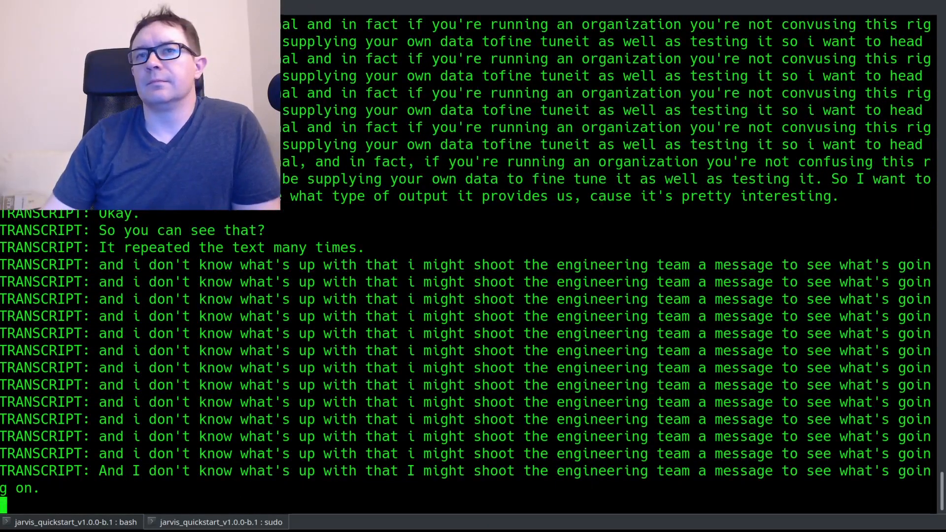
Scroll through the Konsole server log's repeated TRANSCRIPT lines.
{"action": "scroll", "scroll_direction": "down", "scroll_amount": 3}
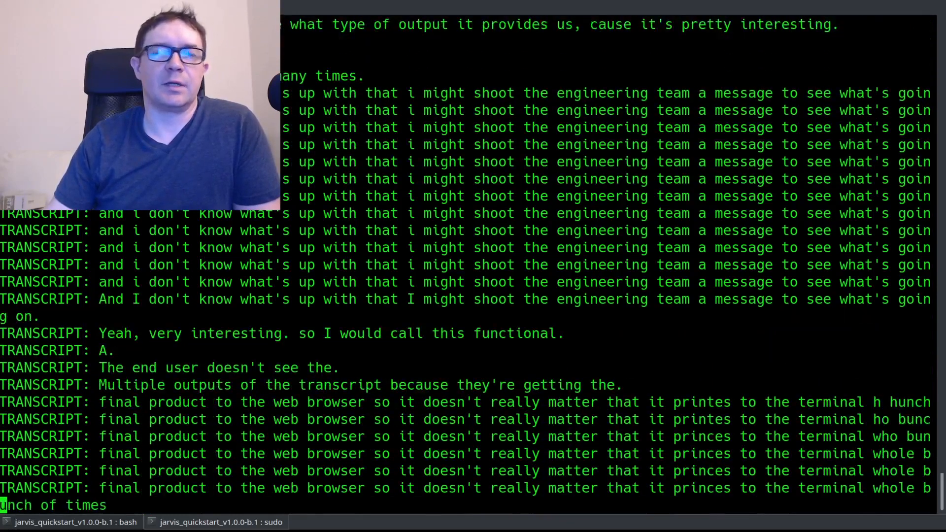
{"action": "scroll", "scroll_direction": "down", "scroll_amount": 3}
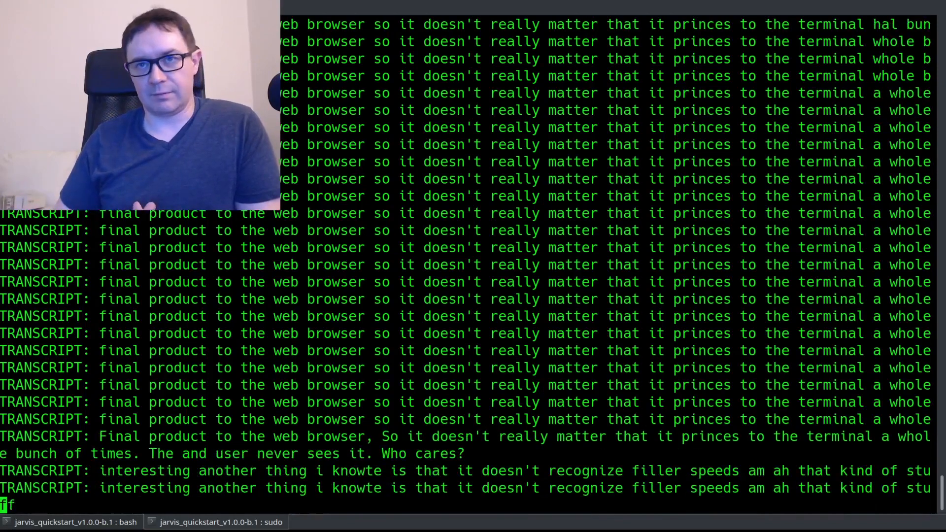
{"action": "scroll", "scroll_direction": "down", "scroll_amount": 3}
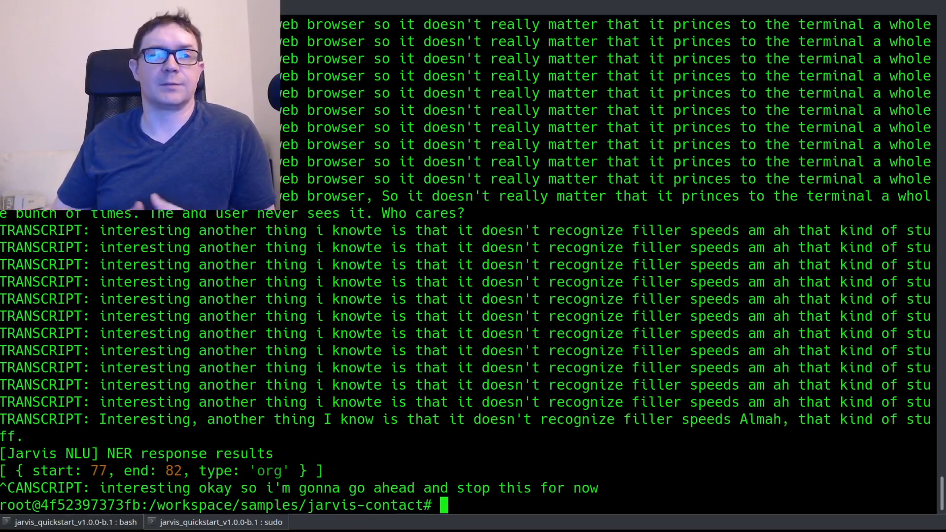
Move into the jarvis-weather sample folder, list its files, and open config.py in Vim.
{"action": "type", "text": "ls"}
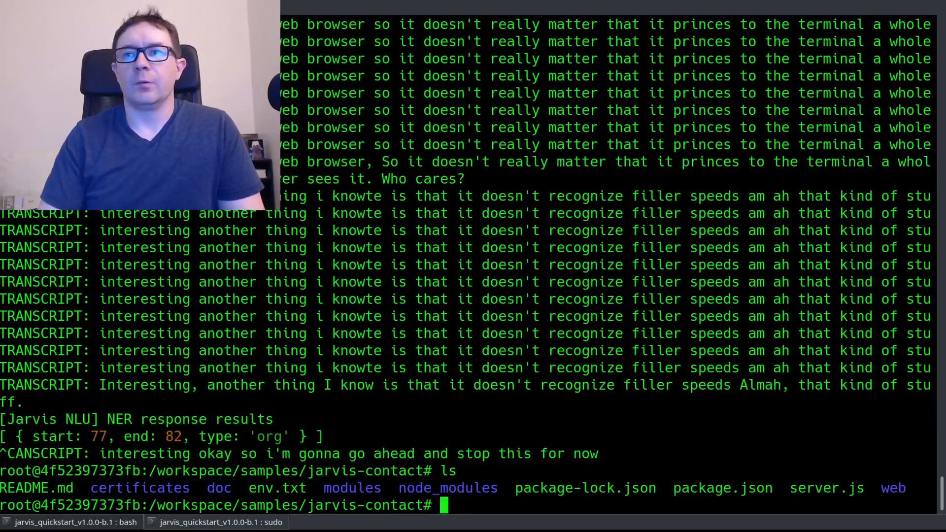
{"action": "type", "text": "cd .."}
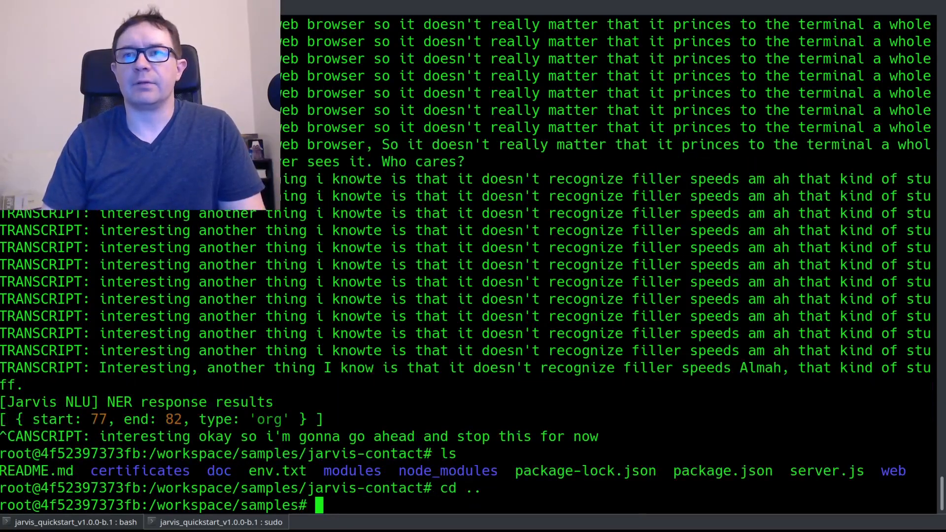
{"action": "type", "text": "ls"}
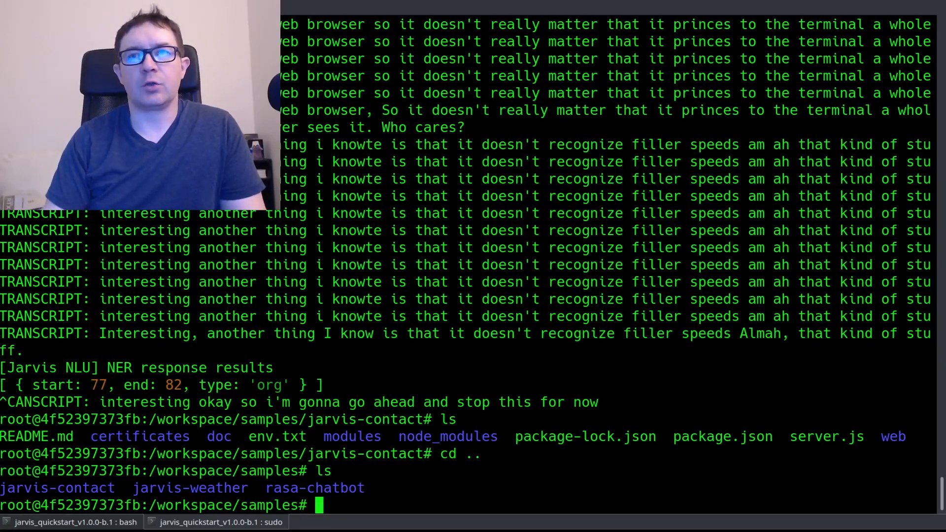
{"action": "type", "text": "cd rasa-c"}
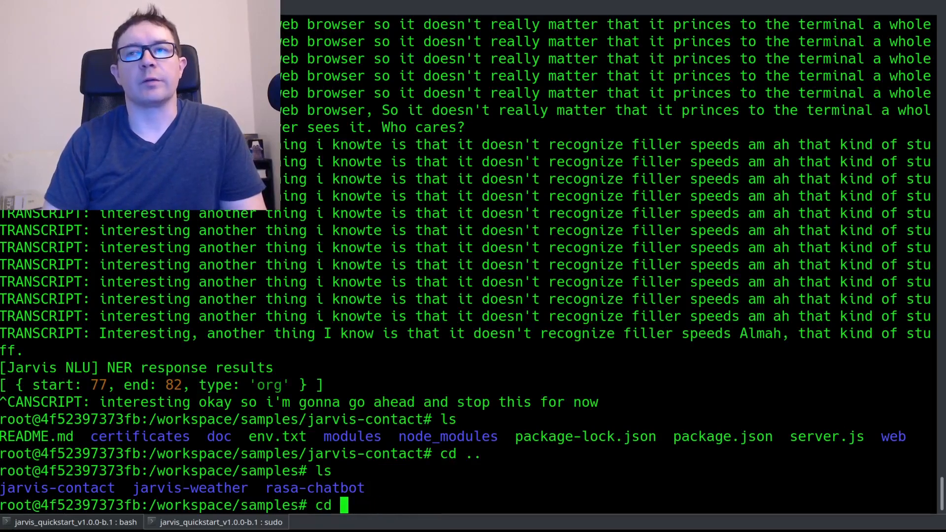
{"action": "type", "text": "jarvis-weather"}
{"action": "type", "text": "ls"}
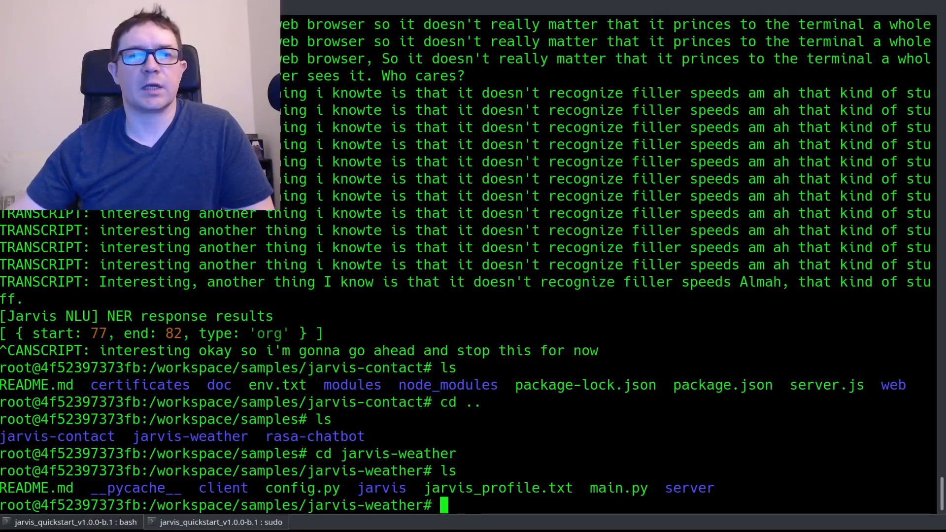
{"action": "type", "text": "l"}
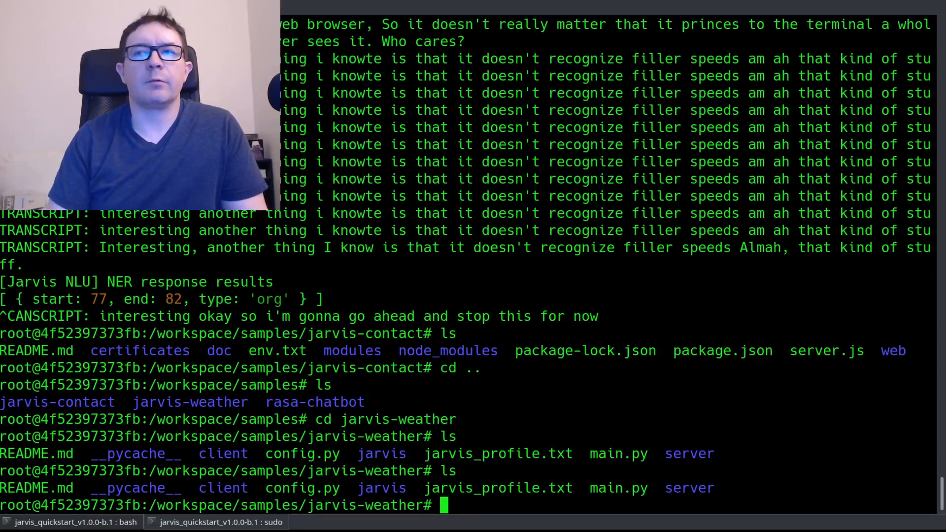
{"action": "type", "text": "vim config.py"}
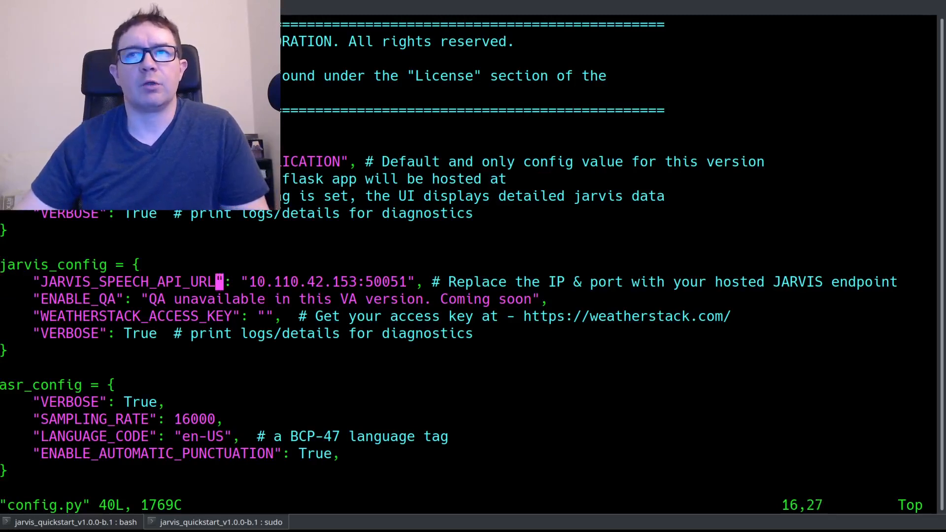
Replace the 10.110.42.153 host in JARVIS_SPEECH_API_URL with the new 172.1… server IP.
{"action": "key", "text": "i"}
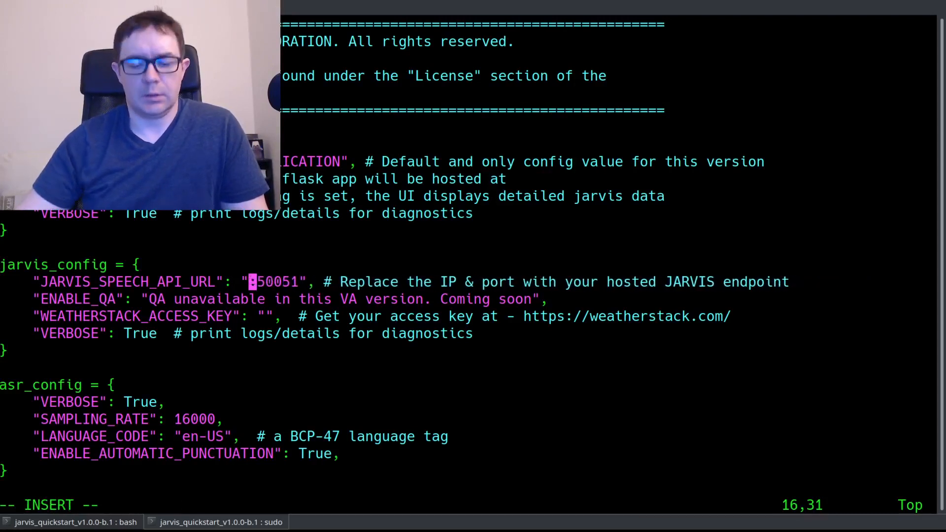
{"action": "type", "text": "172.1"}
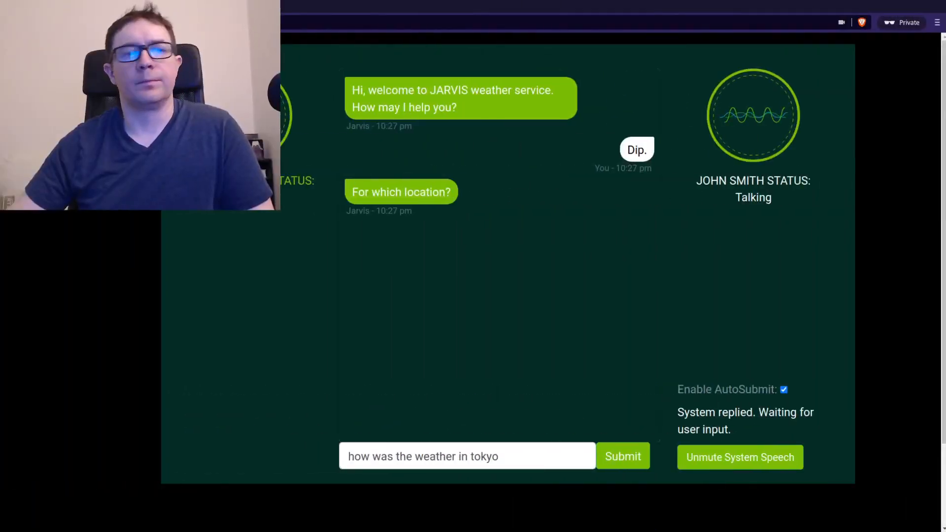
Ask the weather chatbot about Tokyo and Phoenix with spoken replies on, then submit another question.
{"action": "left_click", "coordinate": [623, 456]}
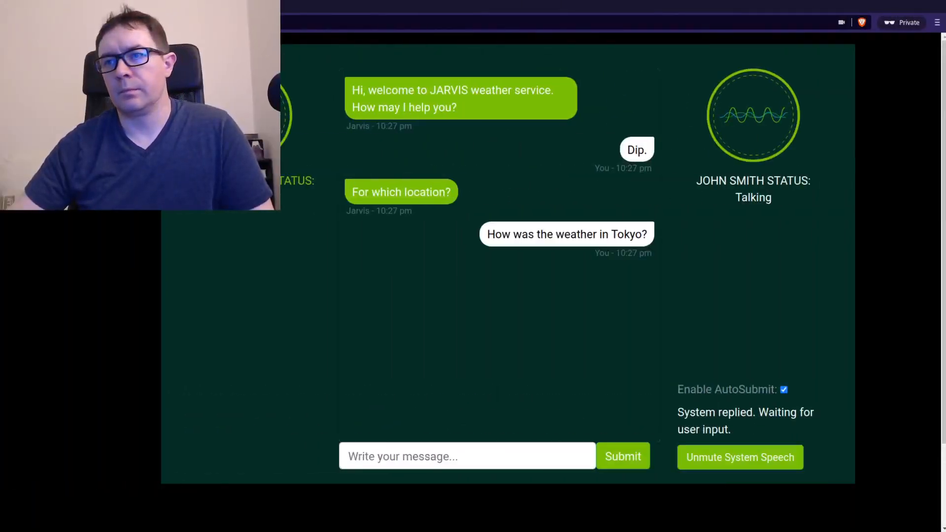
{"action": "left_click", "coordinate": [740, 457]}
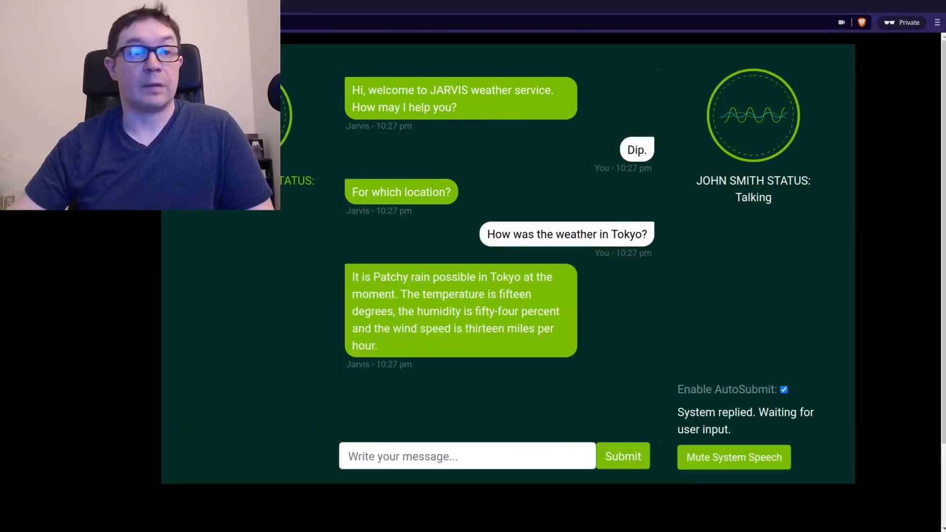
{"action": "type", "text": "how's the weather in phoenix"}
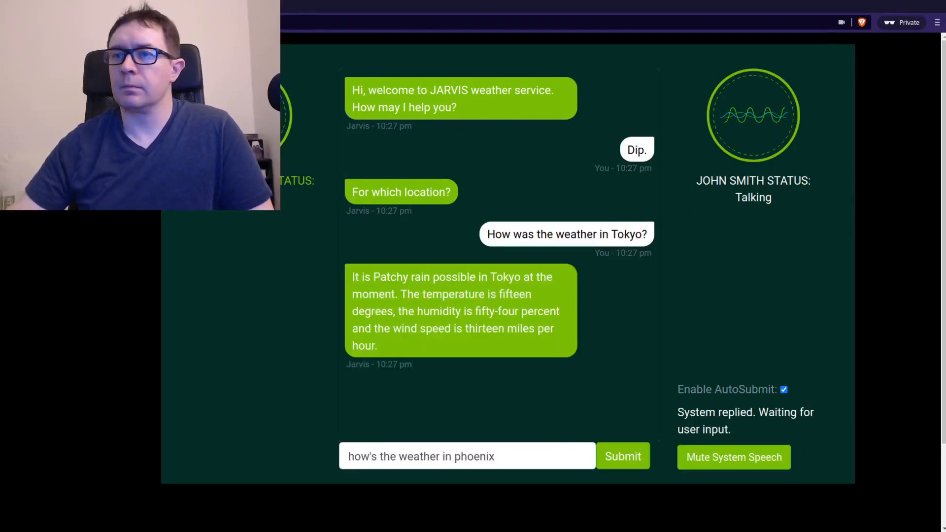
{"action": "left_click", "coordinate": [622, 456]}
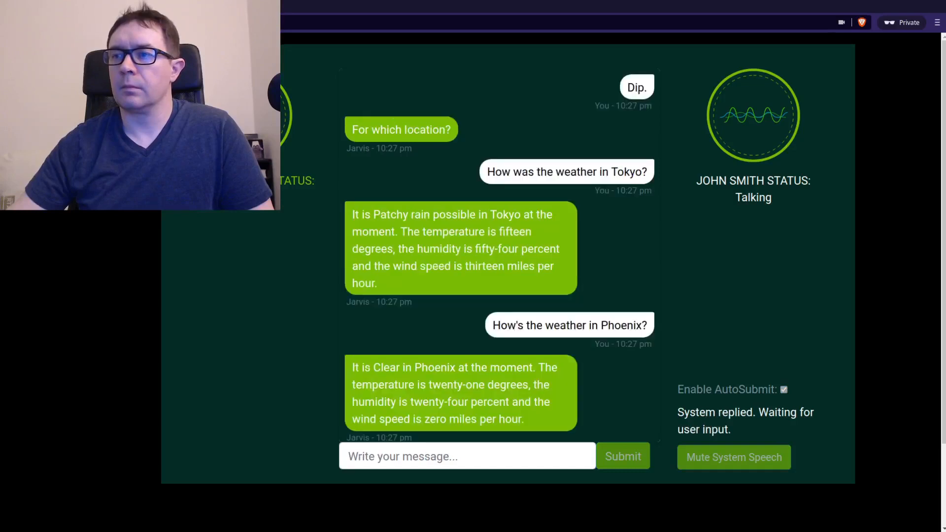
{"action": "type", "text": "how's wha"}
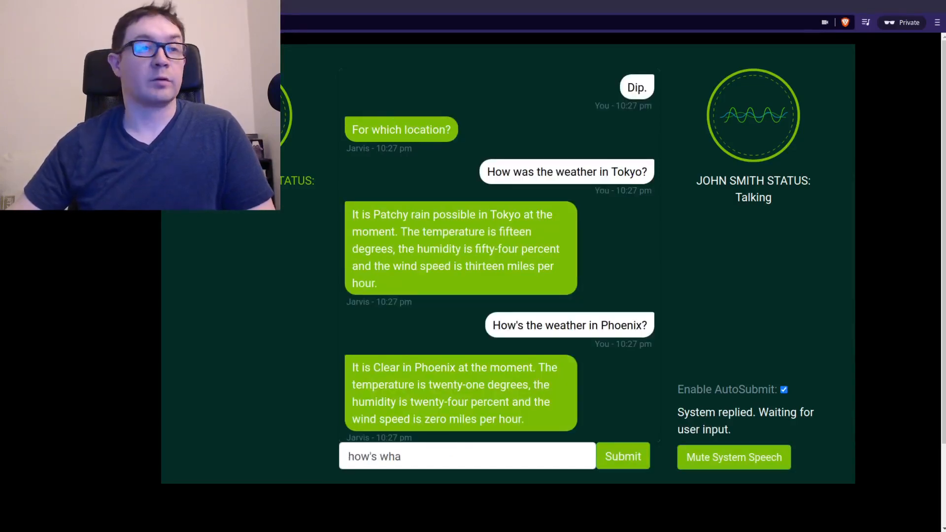
{"action": "left_click", "coordinate": [622, 457]}
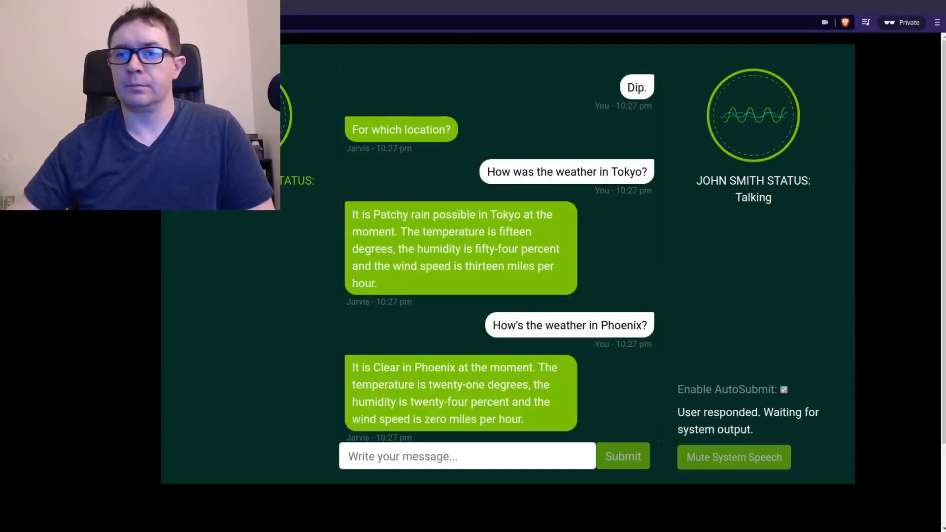